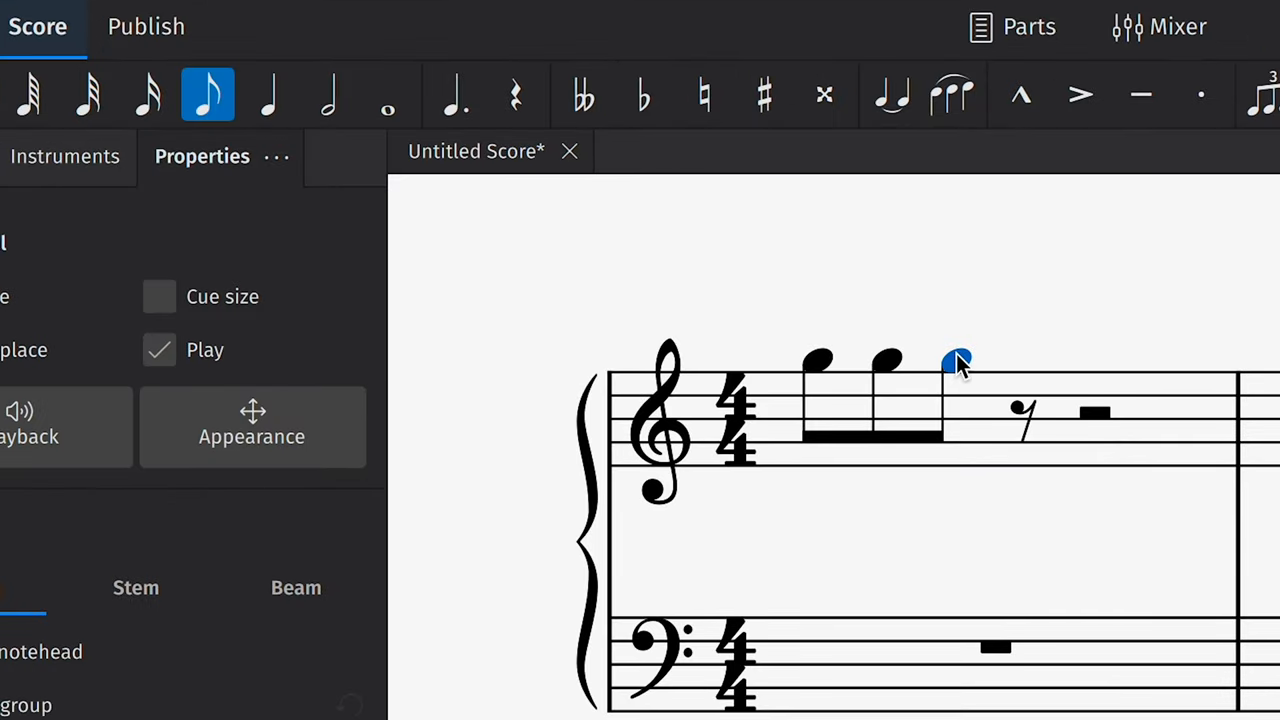
Step: Make the new note a half note and slur the four notes of measure 2
left_click(328, 96)
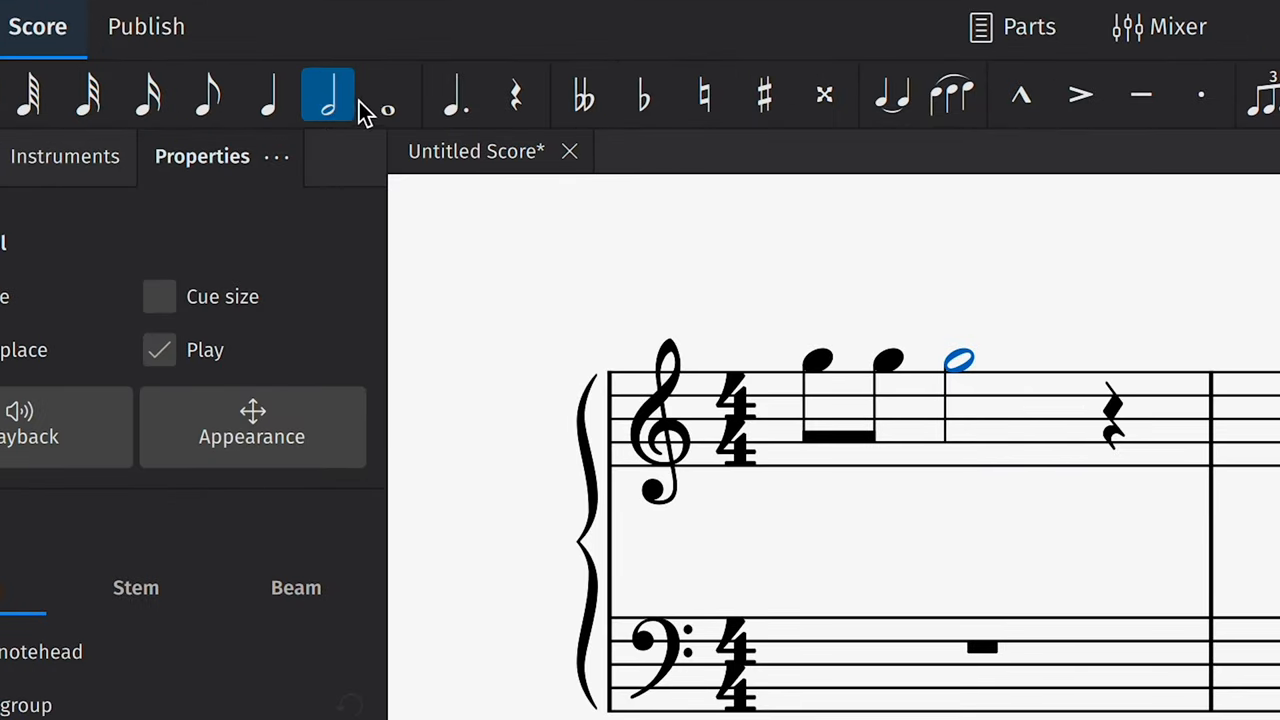
left_click(764, 96)
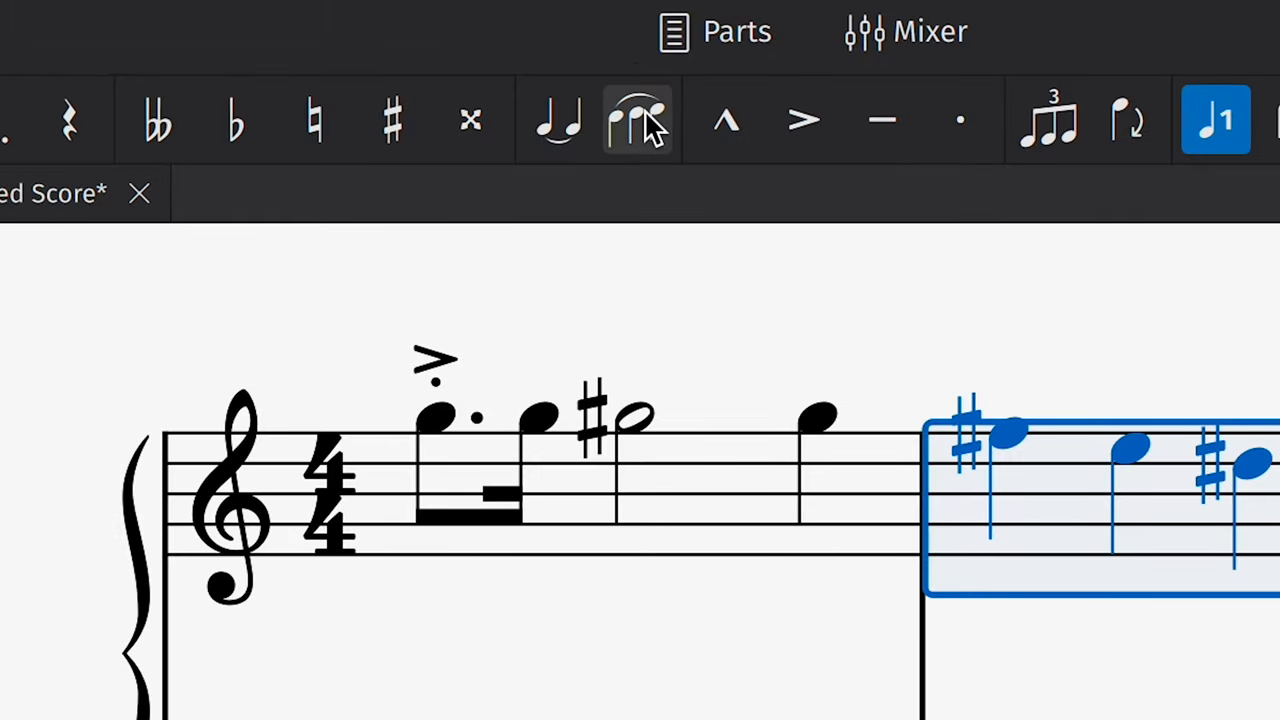
left_click(640, 120)
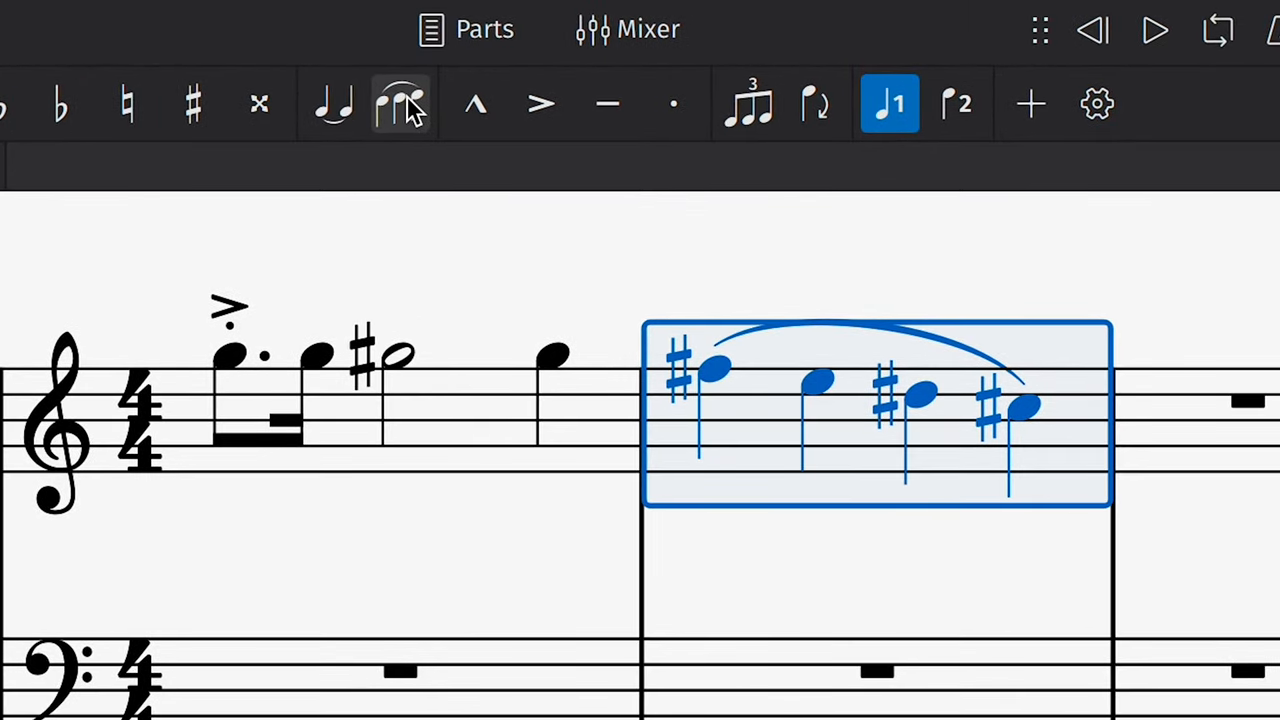
Step: Tie the sharped half note to the following note
left_click(400, 104)
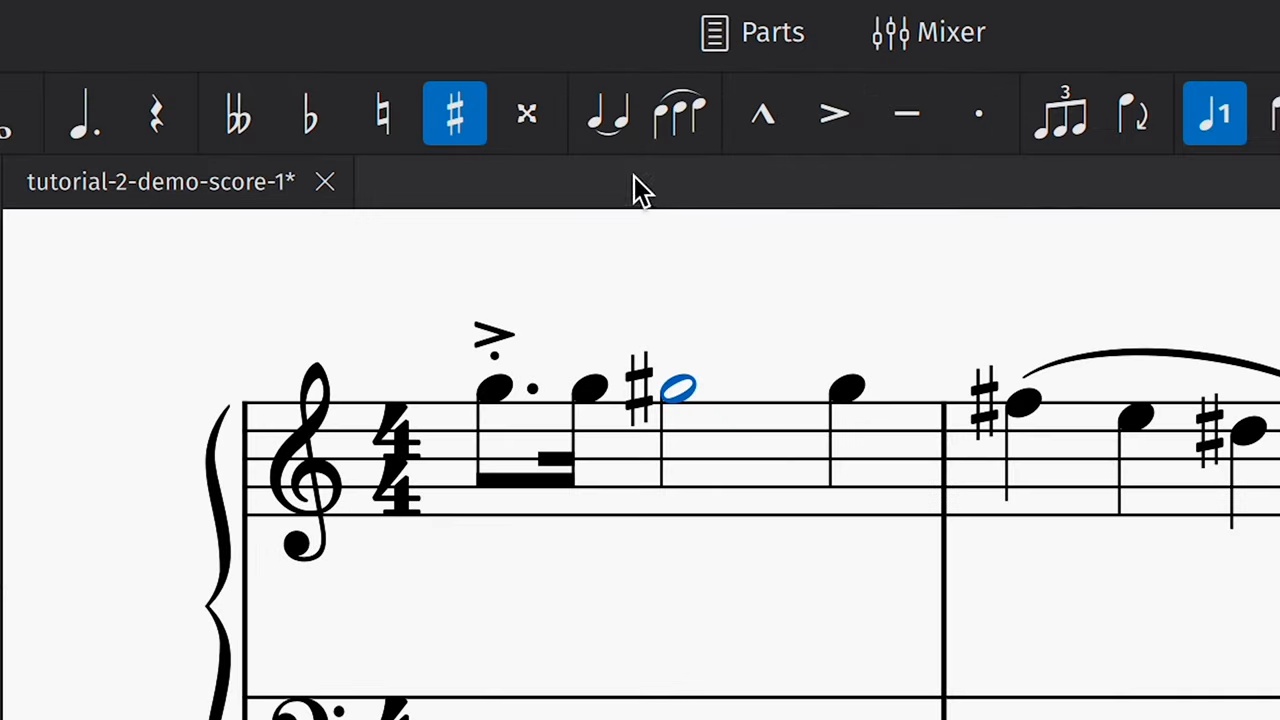
left_click(608, 112)
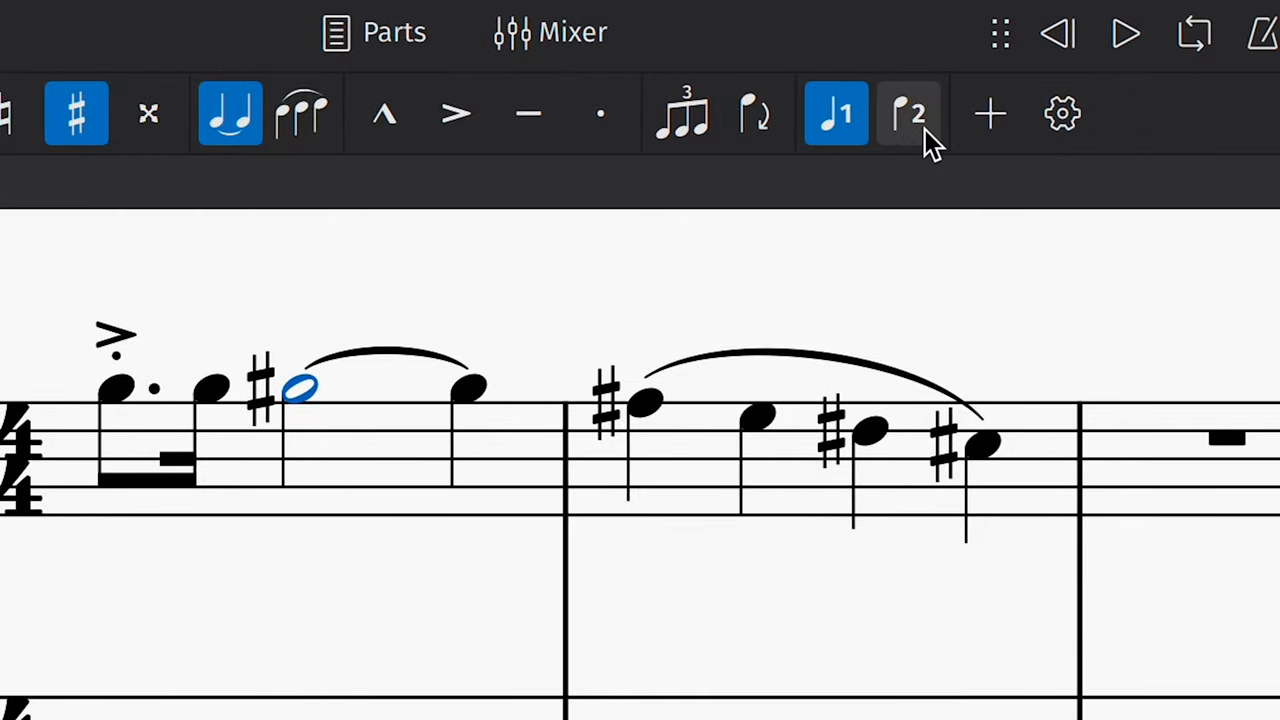
Step: Delete the two-note chord on beat one, leaving quarter rests in the measure
left_click(908, 112)
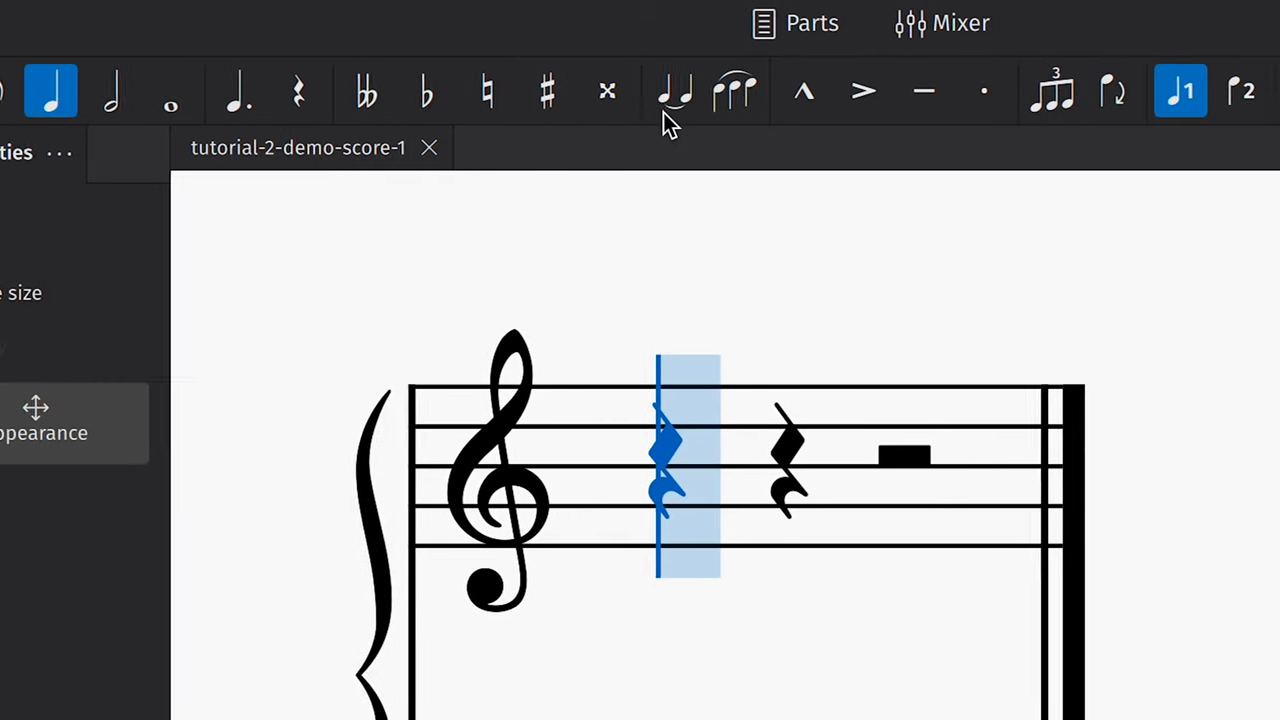
left_click(1052, 92)
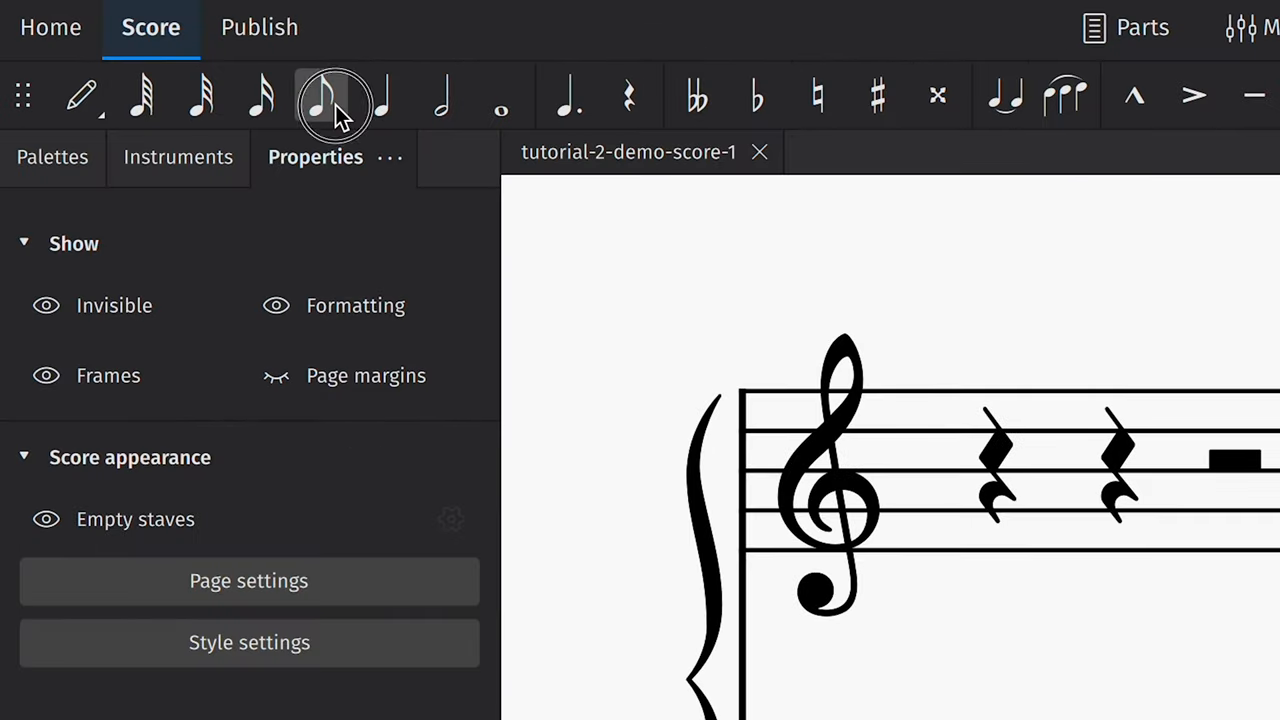
key("ctrl+3")
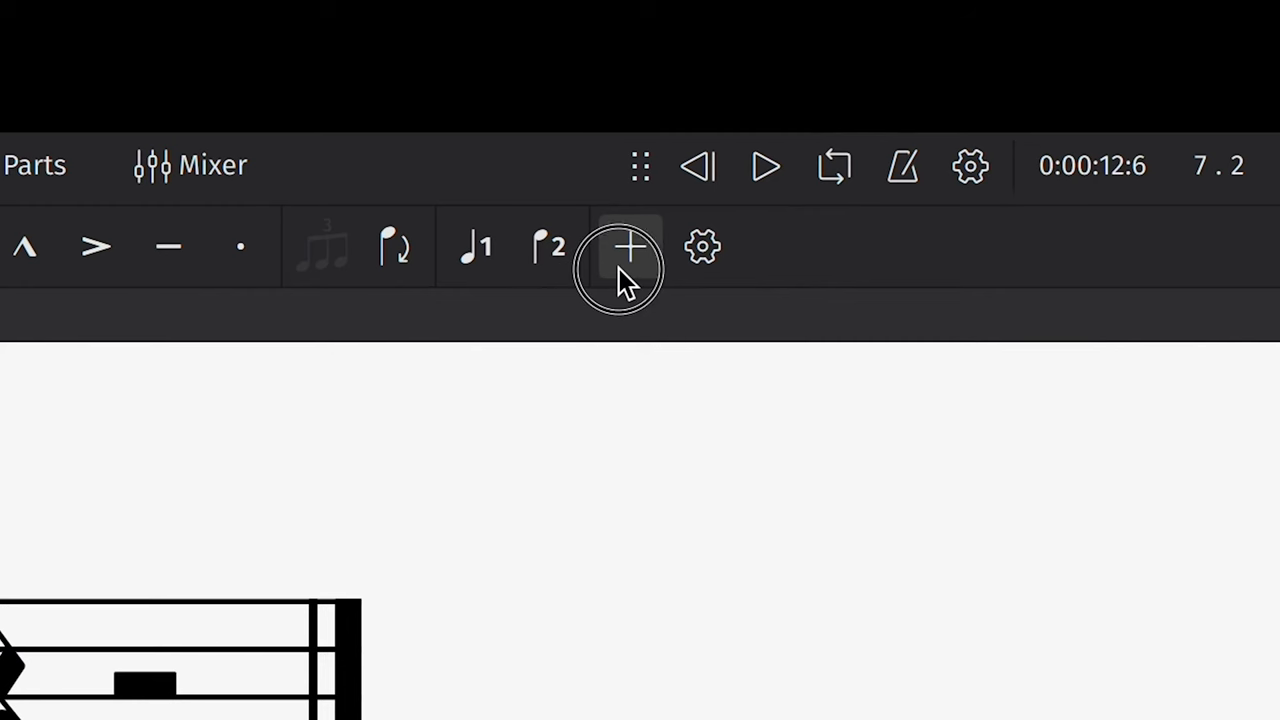
Step: Show Voice 3 in the note input toolbar via the Customise toolbar list
left_click(628, 248)
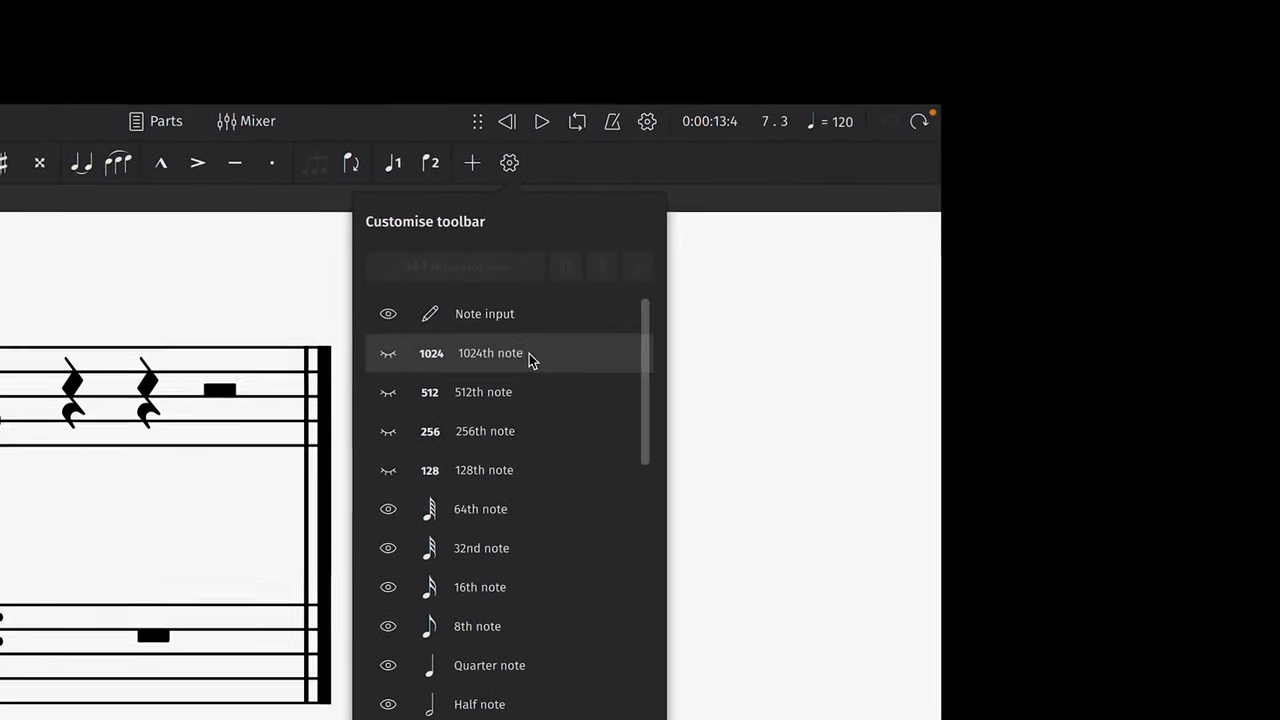
scroll("down", 3)
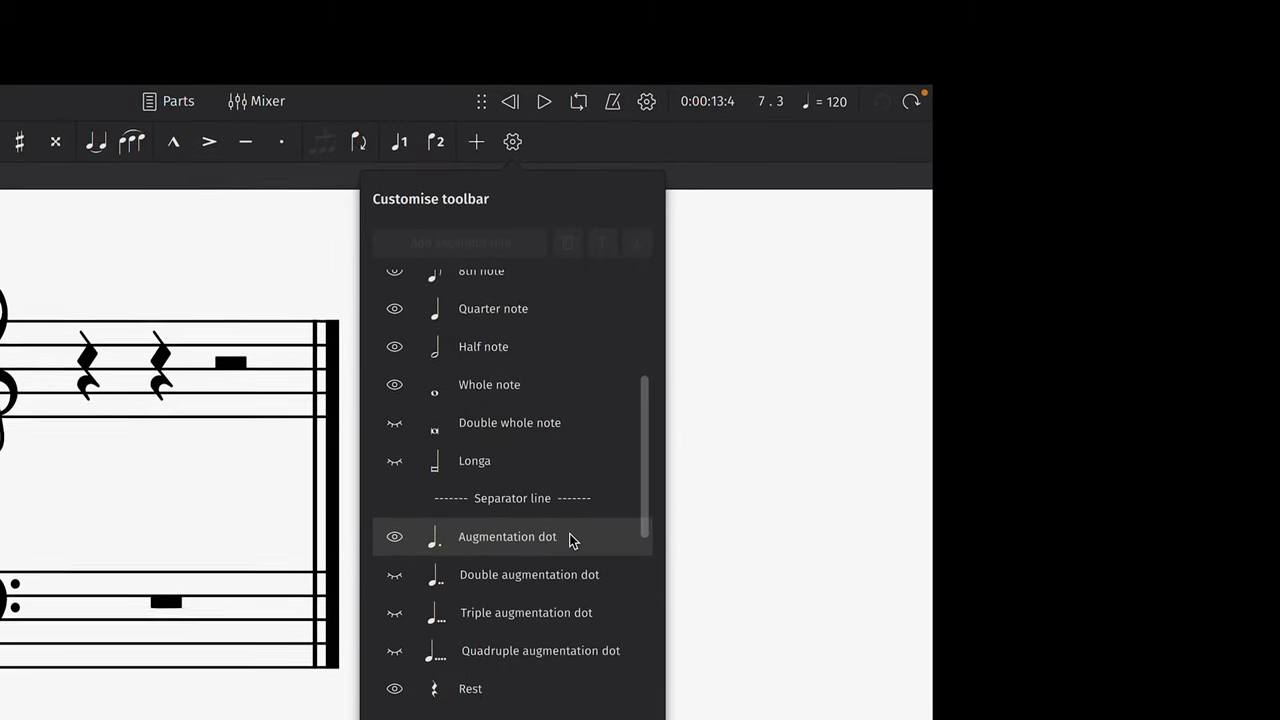
scroll("down", 3)
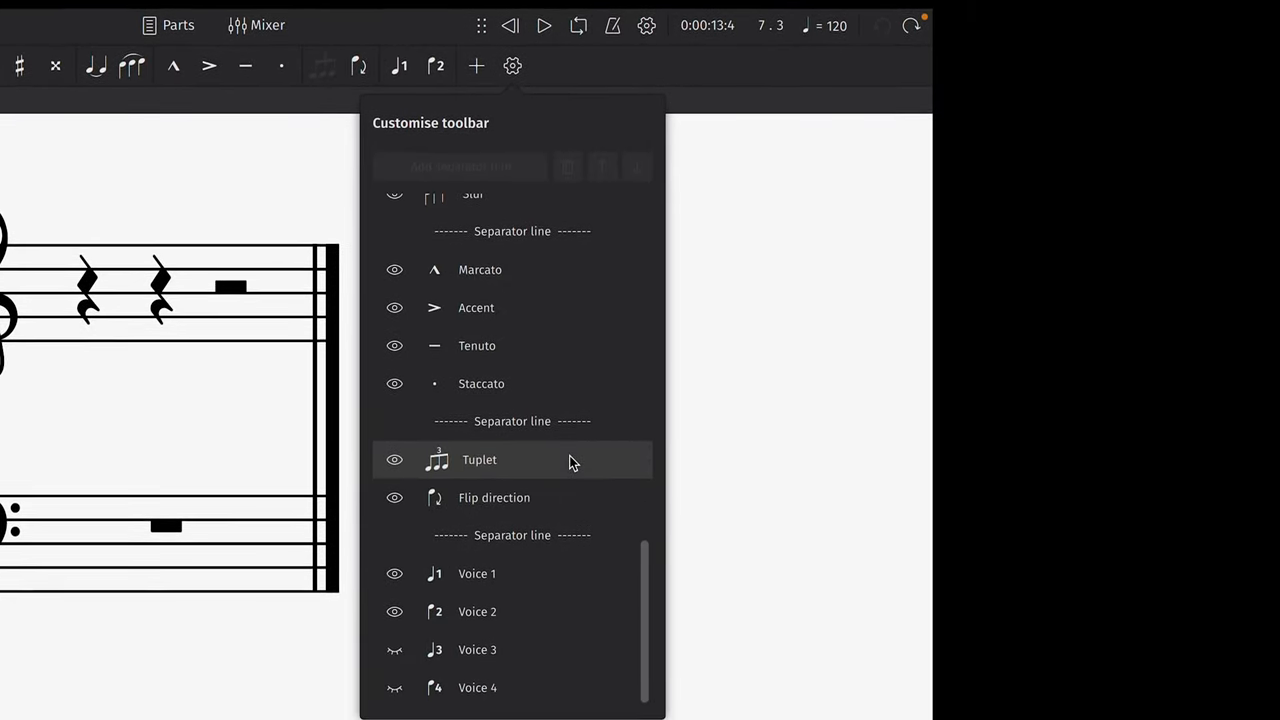
left_click(394, 648)
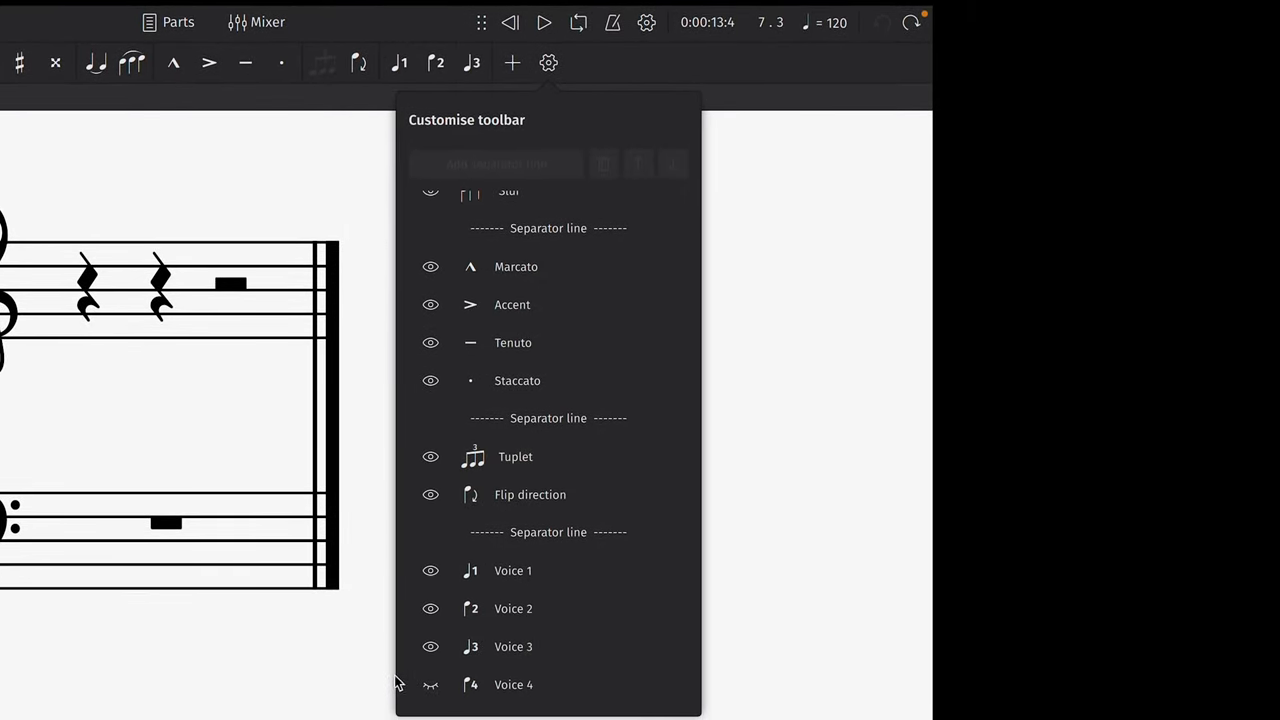
left_click(430, 684)
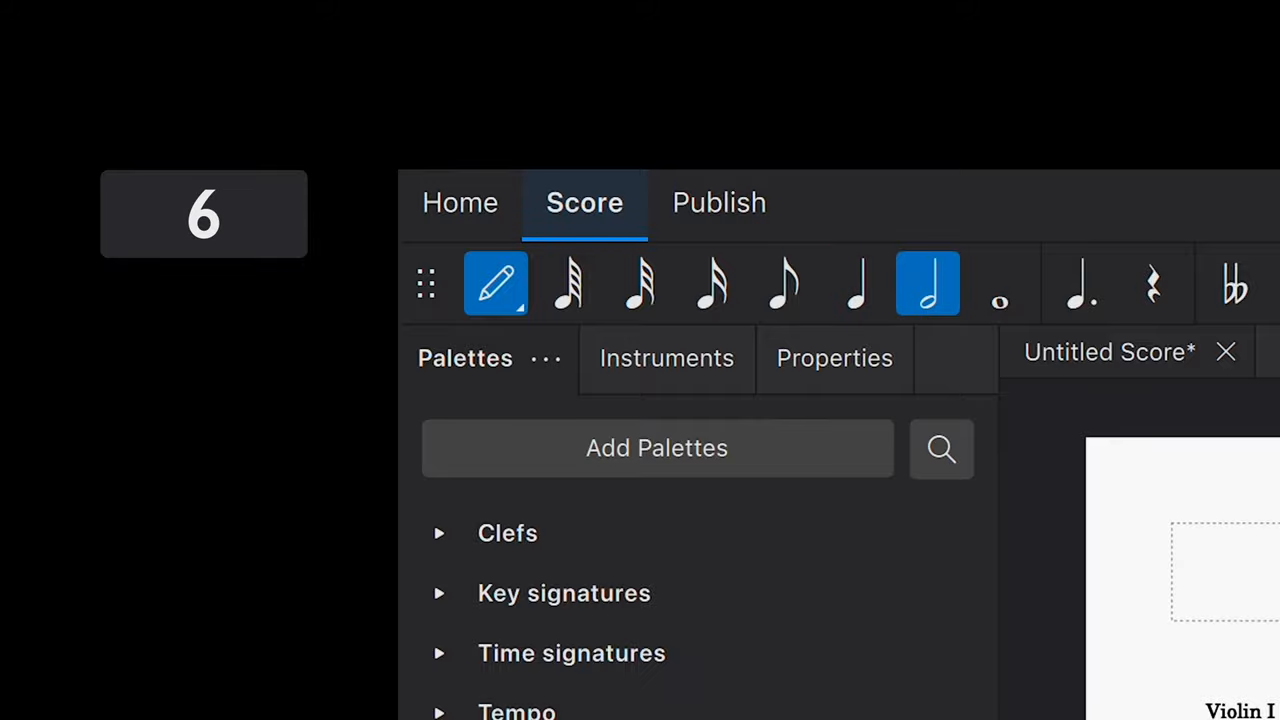
Step: Add a G to the half-note chord, lower its top note a step, then shift it down and up an octave
left_click(998, 284)
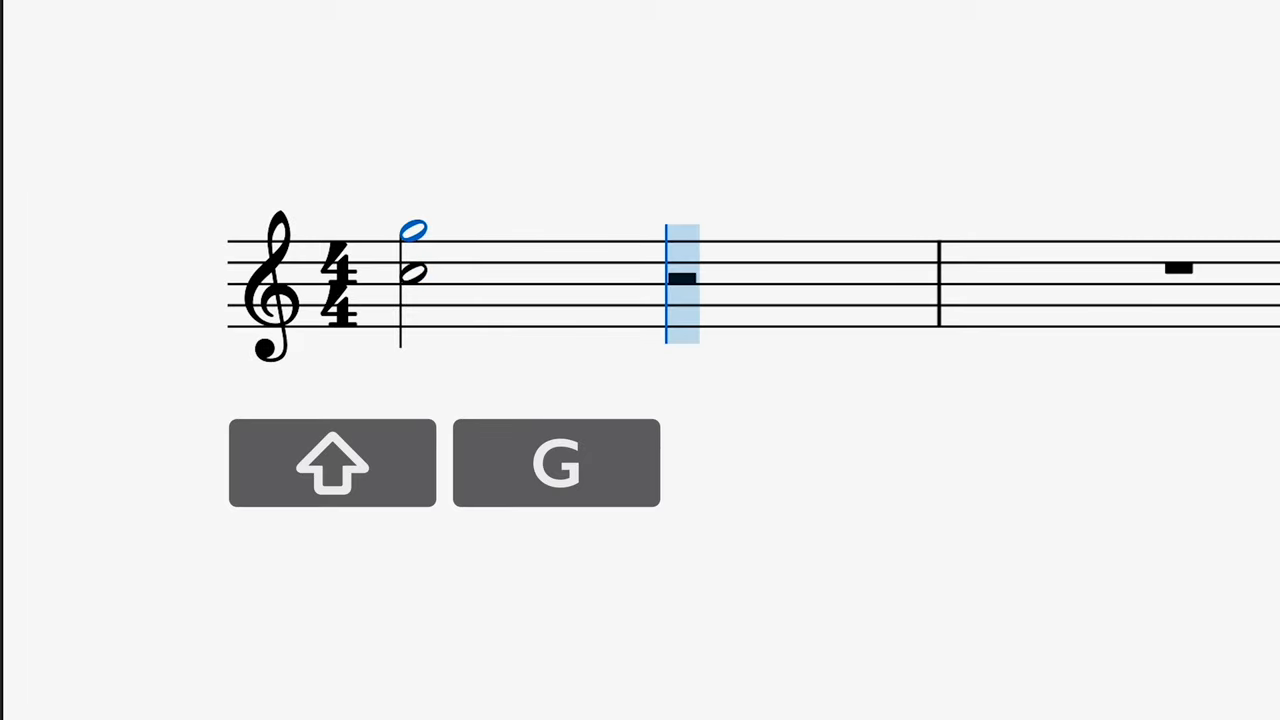
left_click(332, 462)
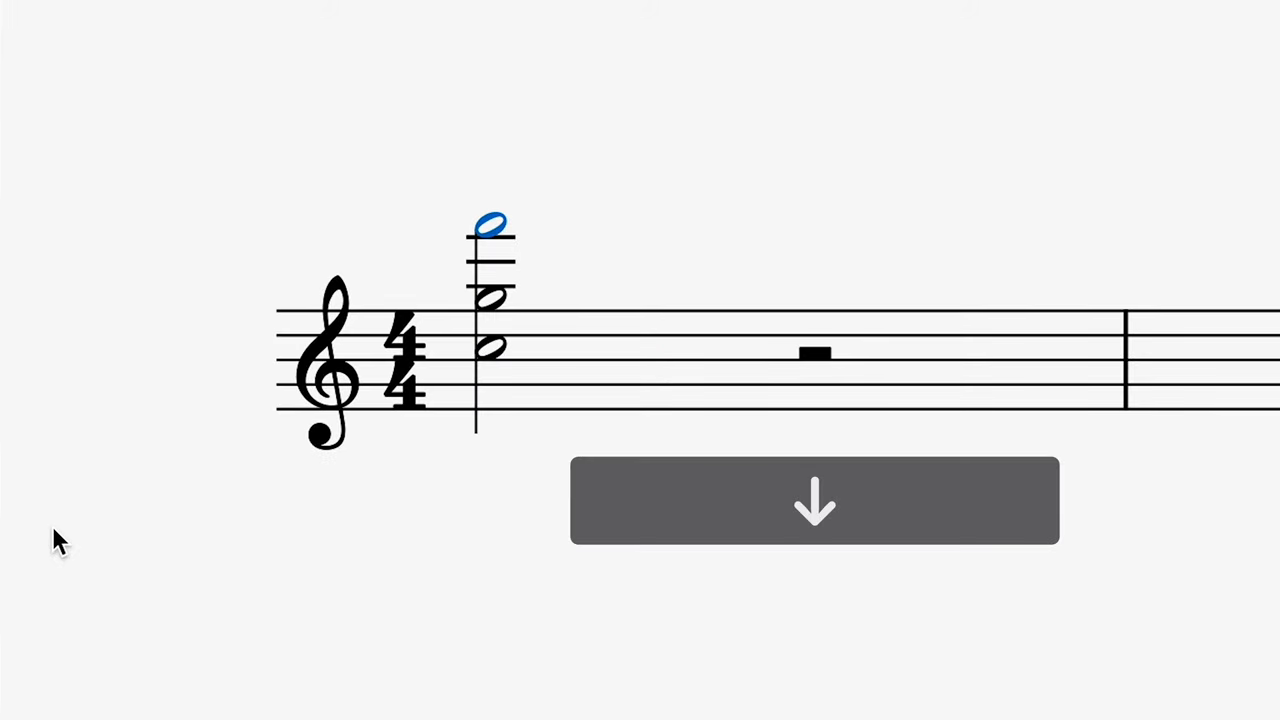
left_click(814, 500)
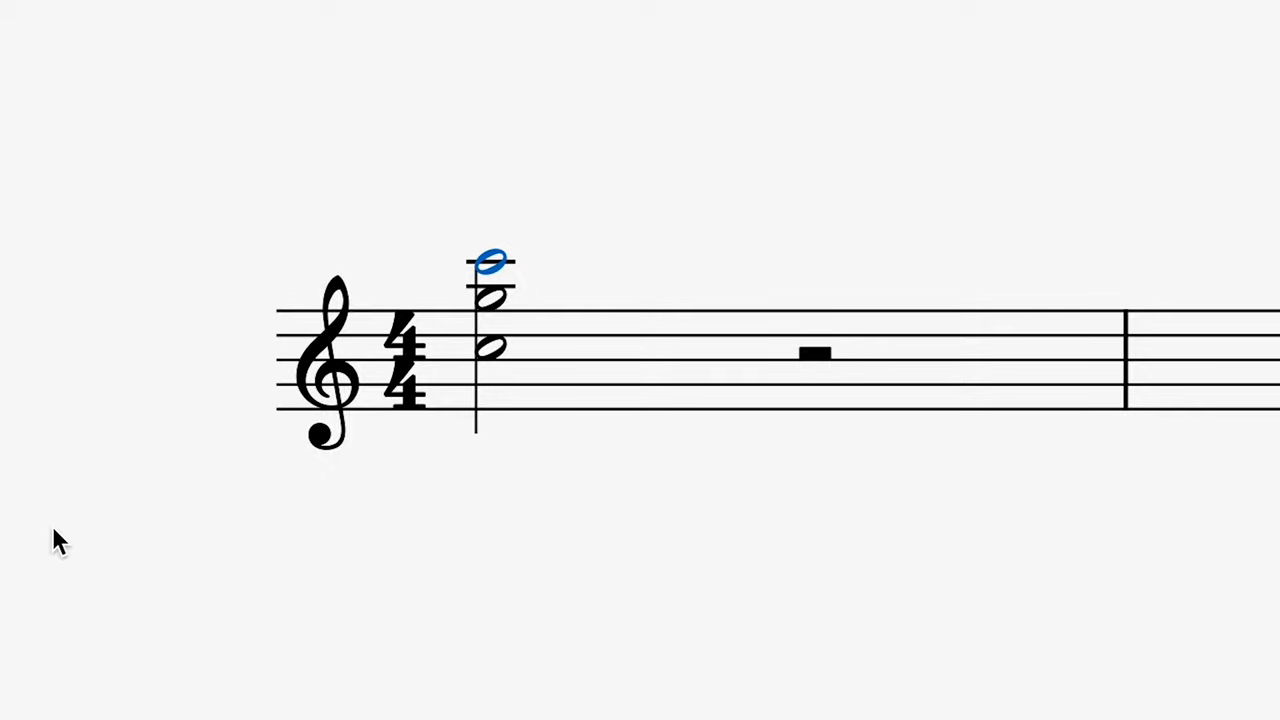
key("ctrl+down")
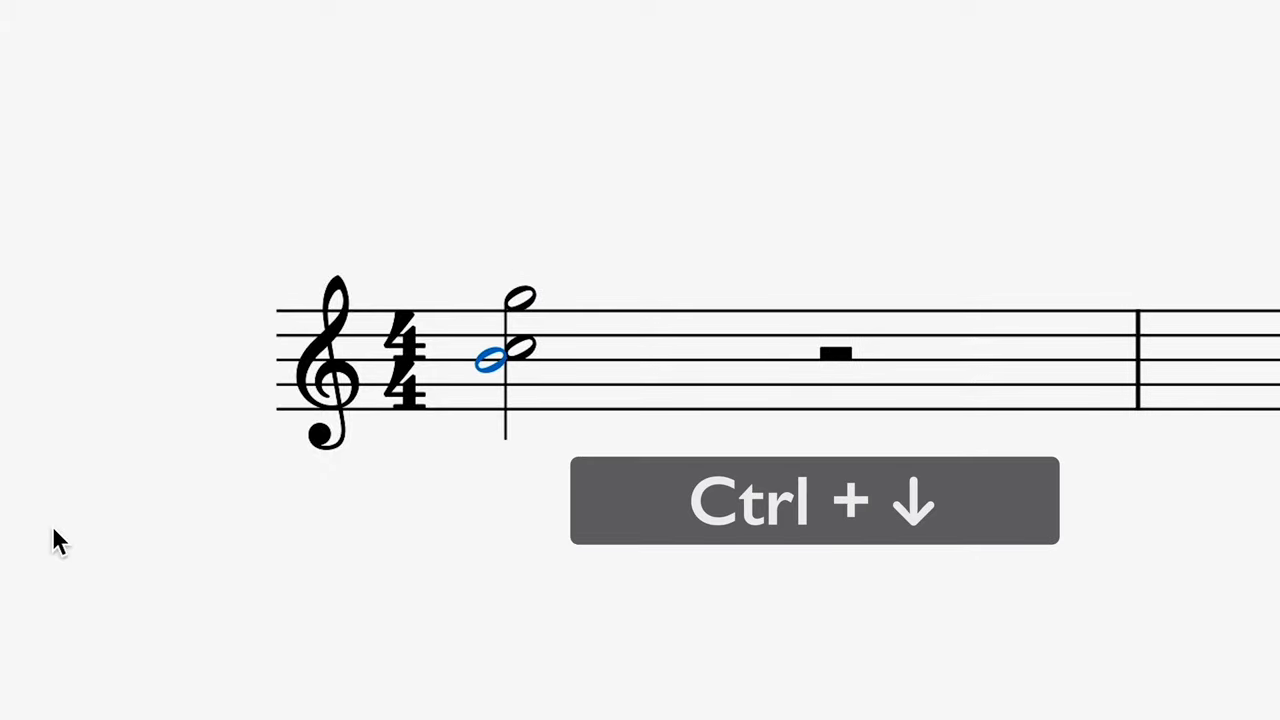
key("ctrl+up")
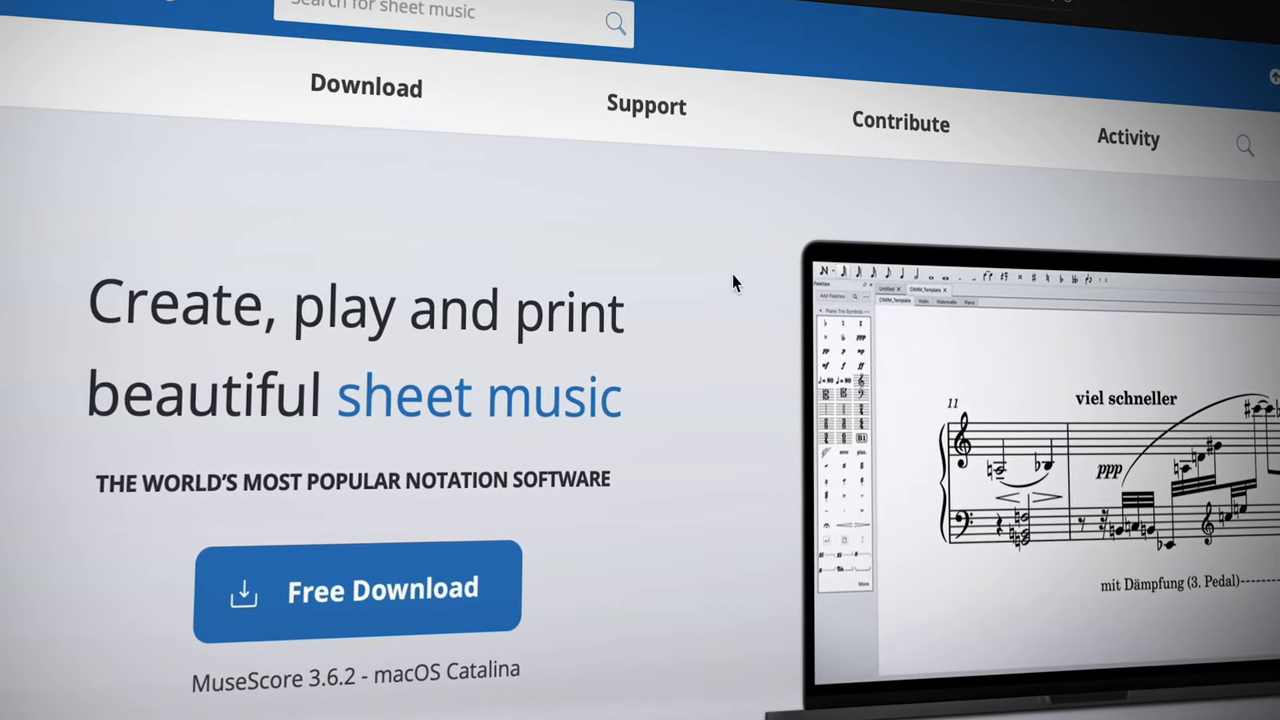
Step: Browse the General preferences, then reopen Preferences on the keyboard shortcut settings
left_click(646, 104)
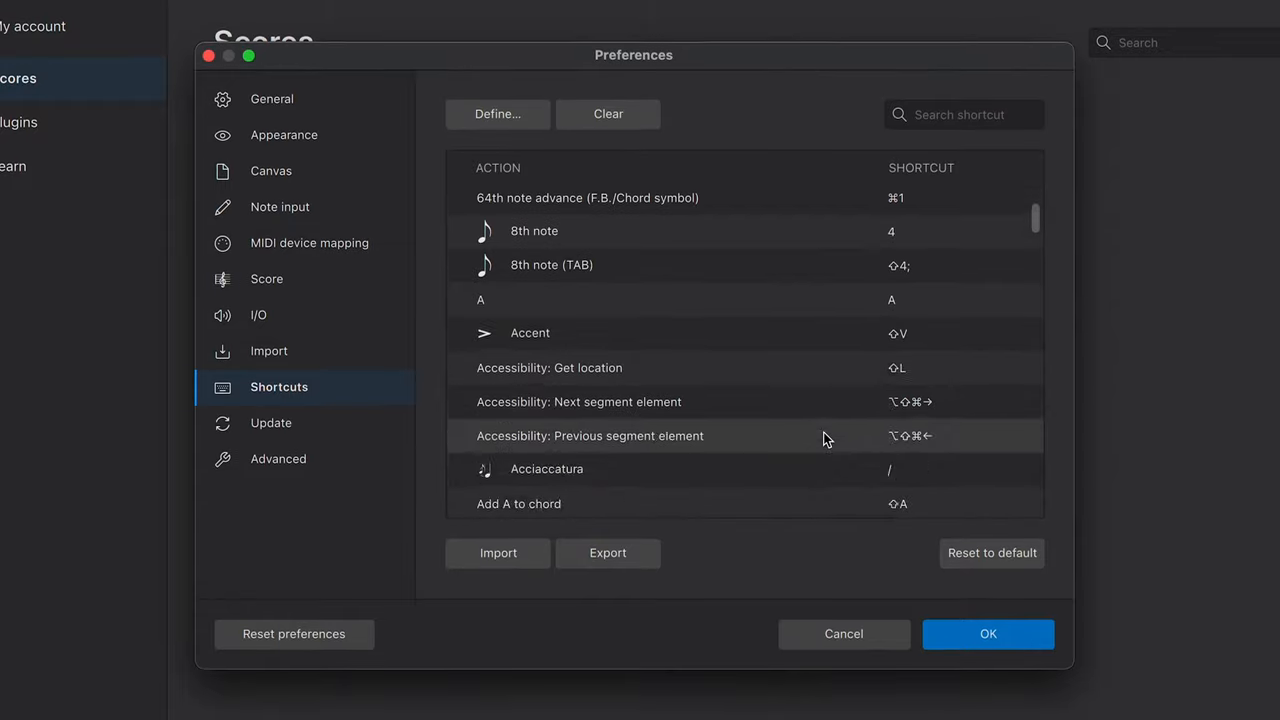
scroll("down", 3)
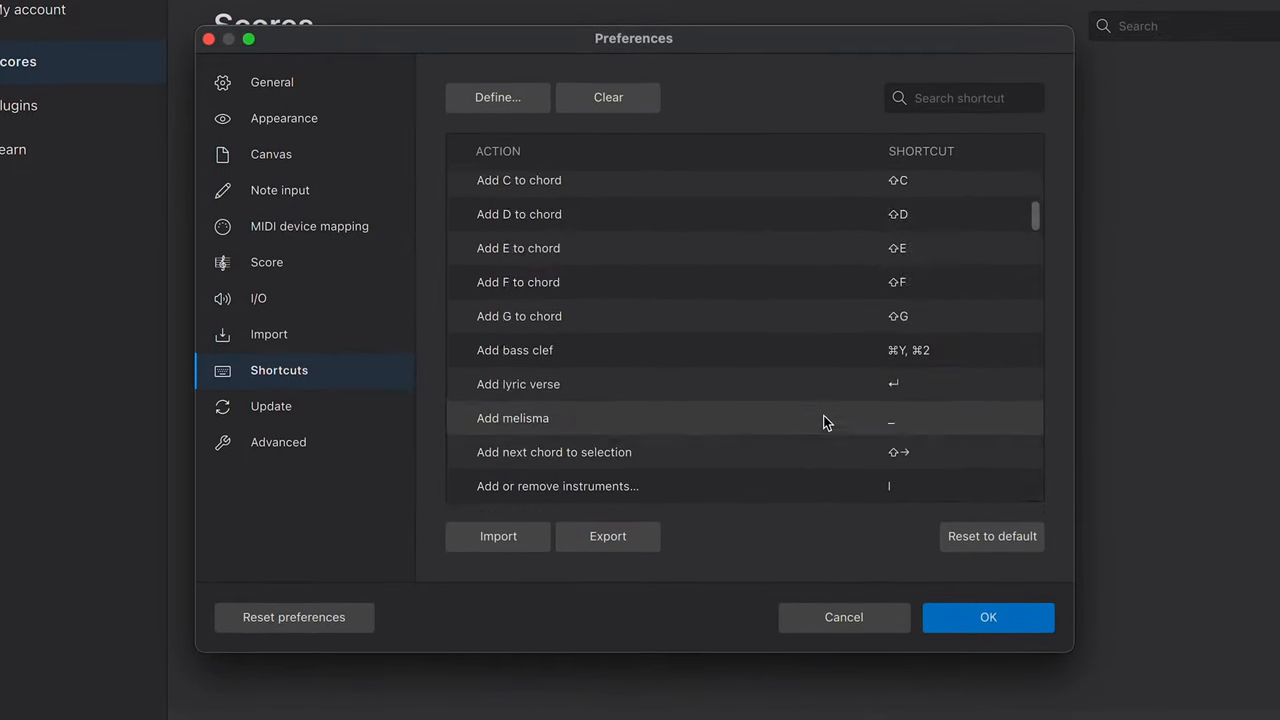
left_click(988, 616)
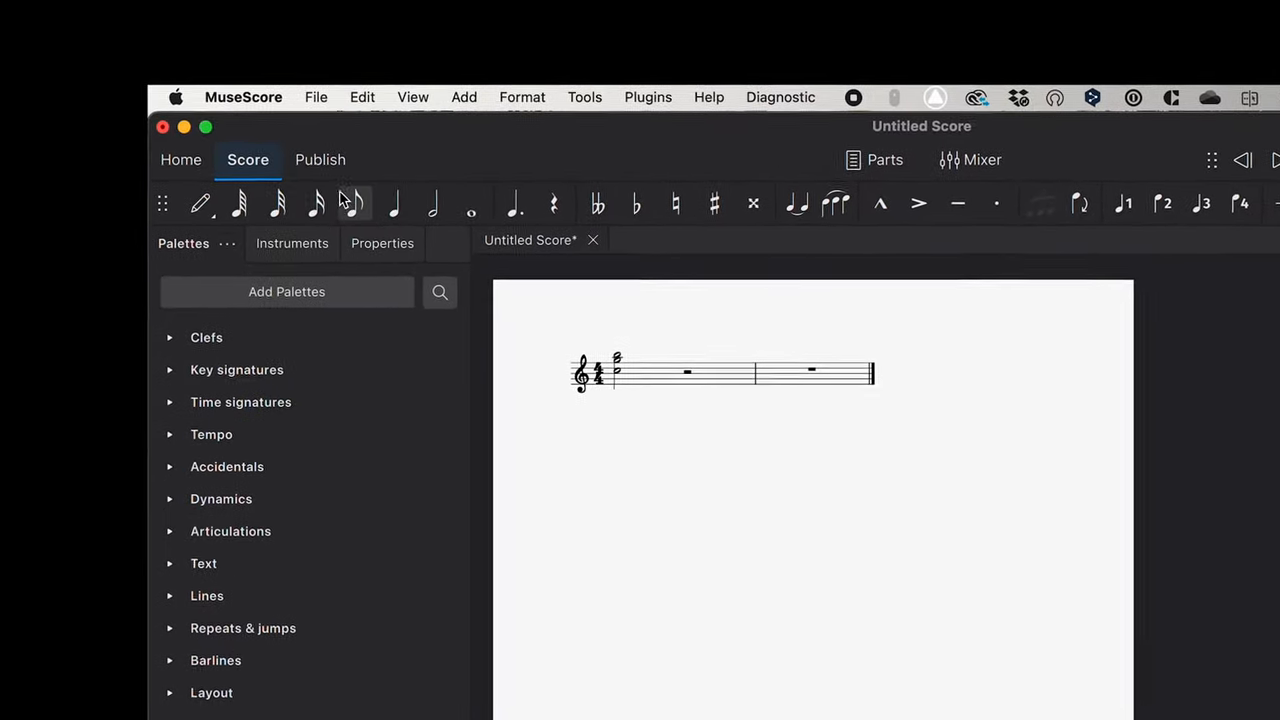
left_click(244, 96)
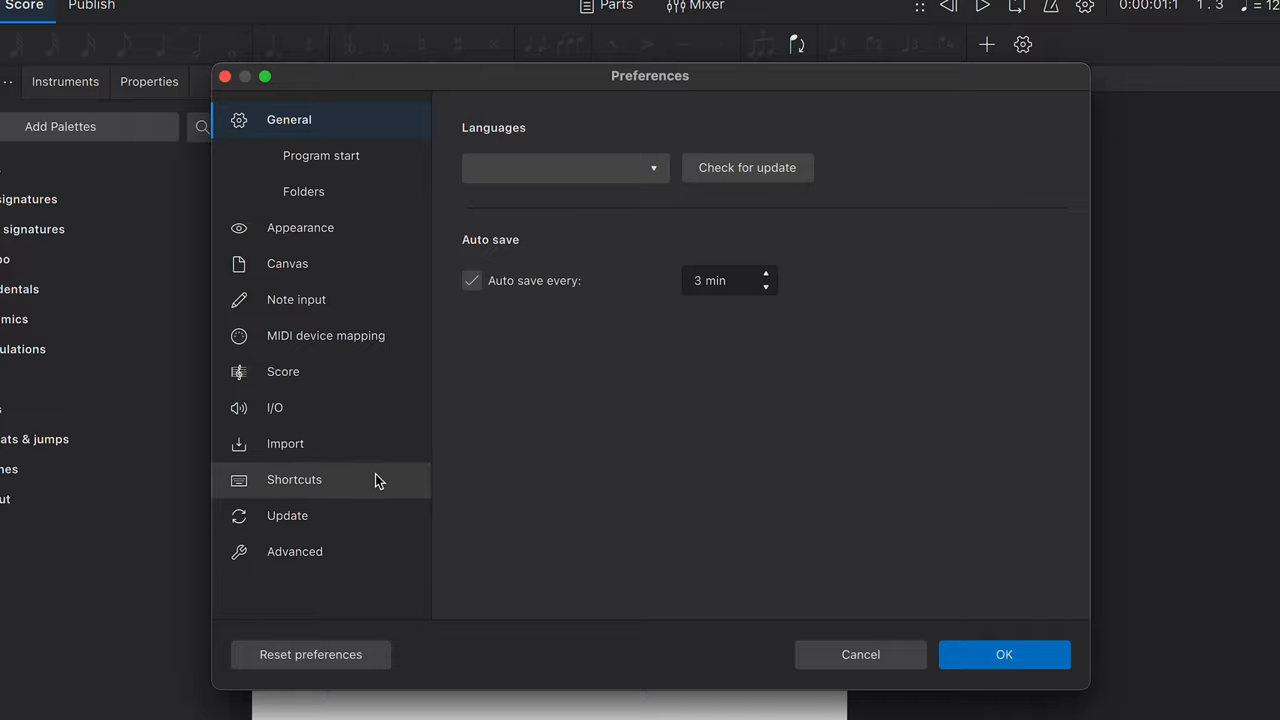
left_click(1004, 654)
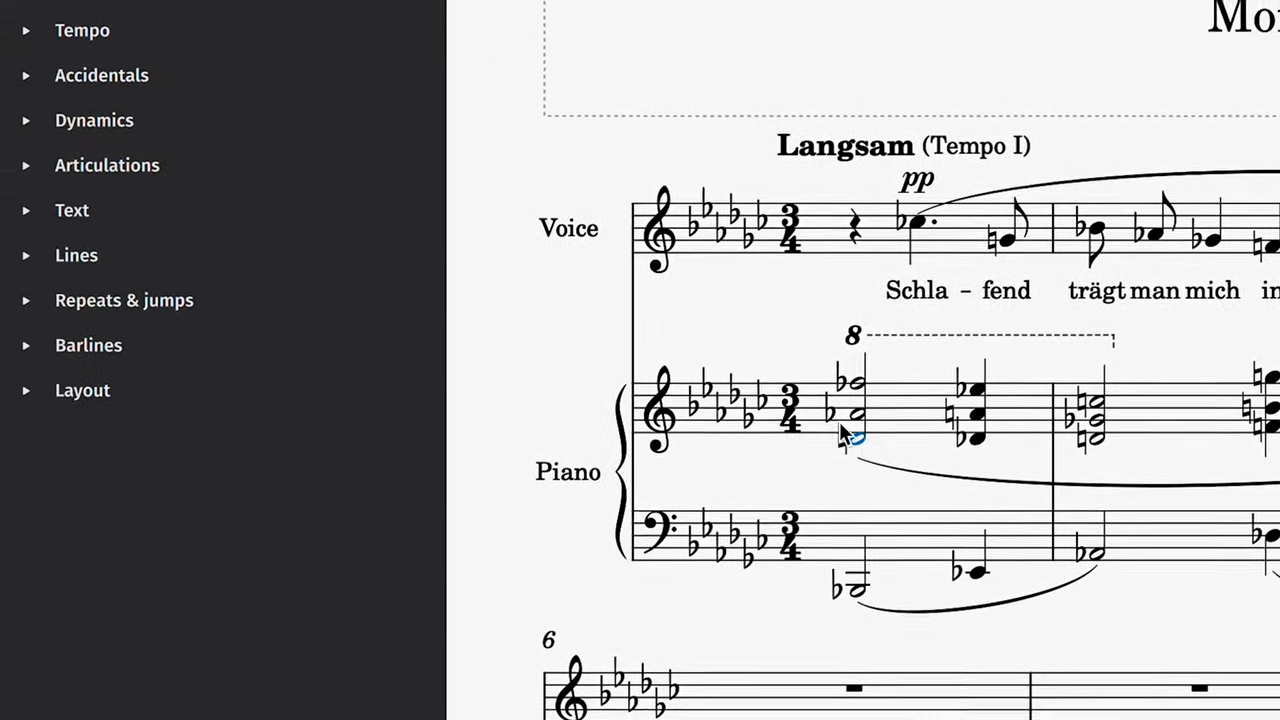
Step: Expand the Dynamics palette and mark the selected piano chord pp
left_click(92, 120)
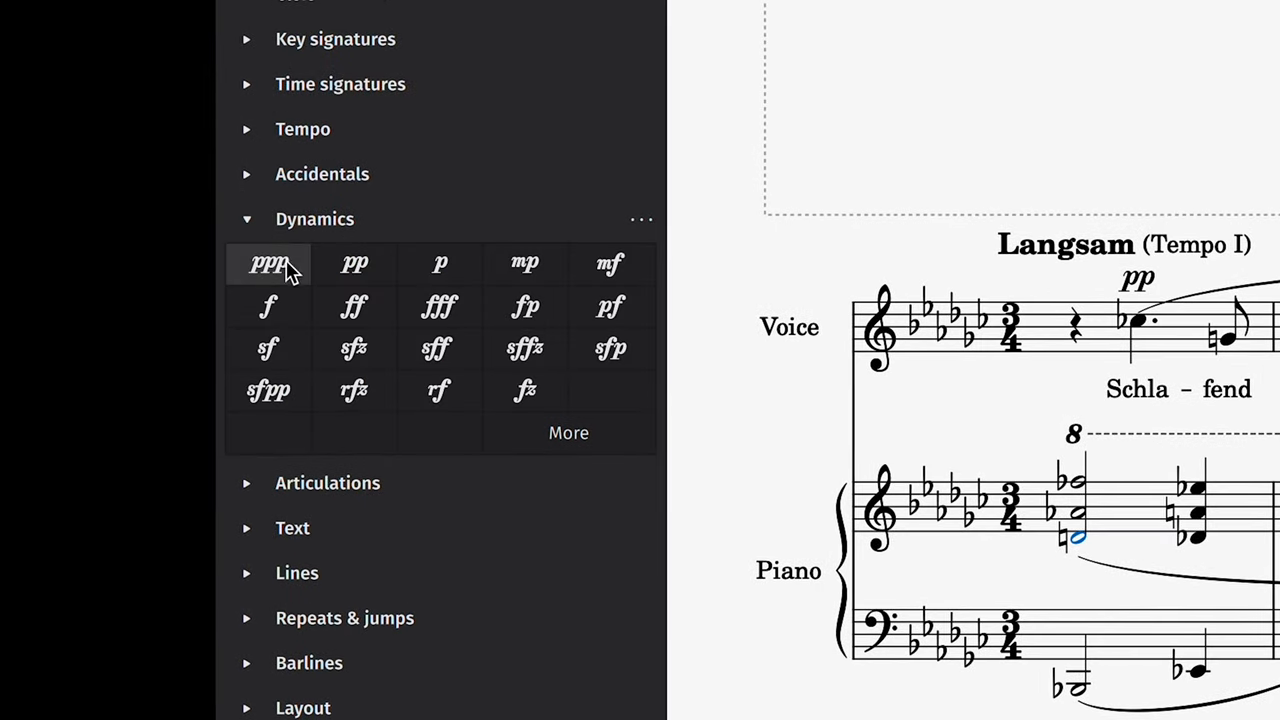
left_click(354, 264)
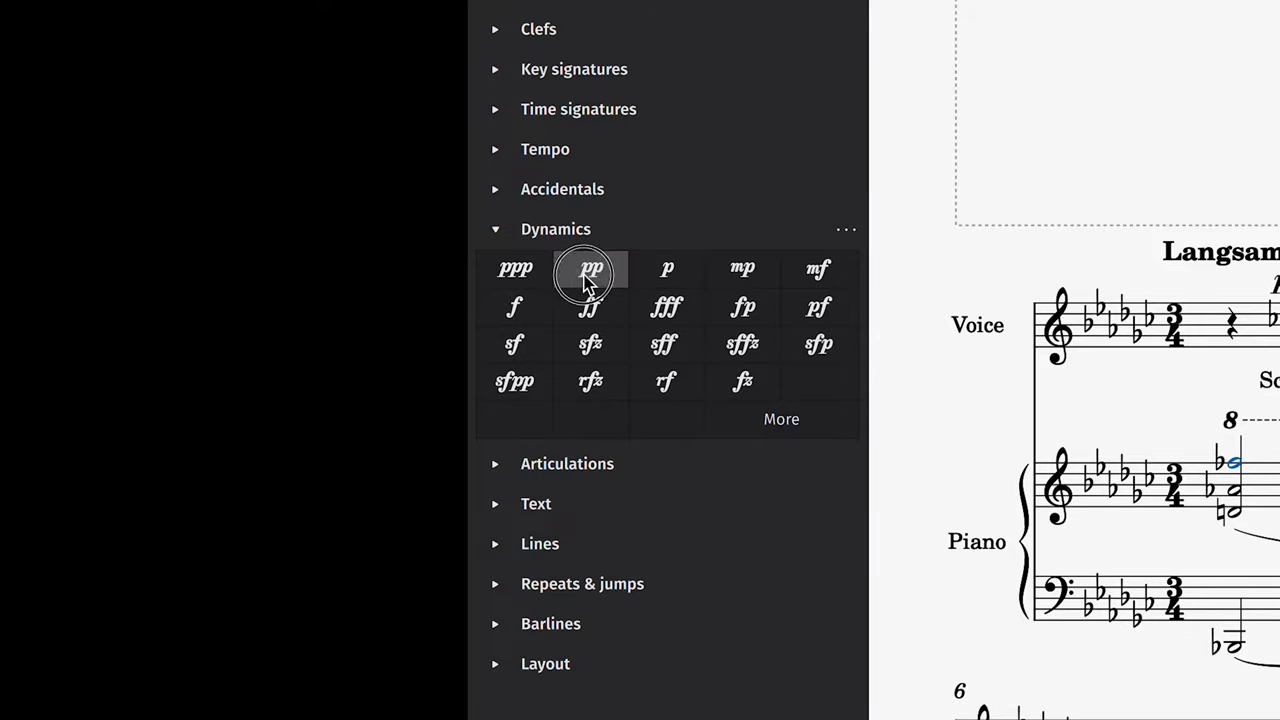
left_click(588, 268)
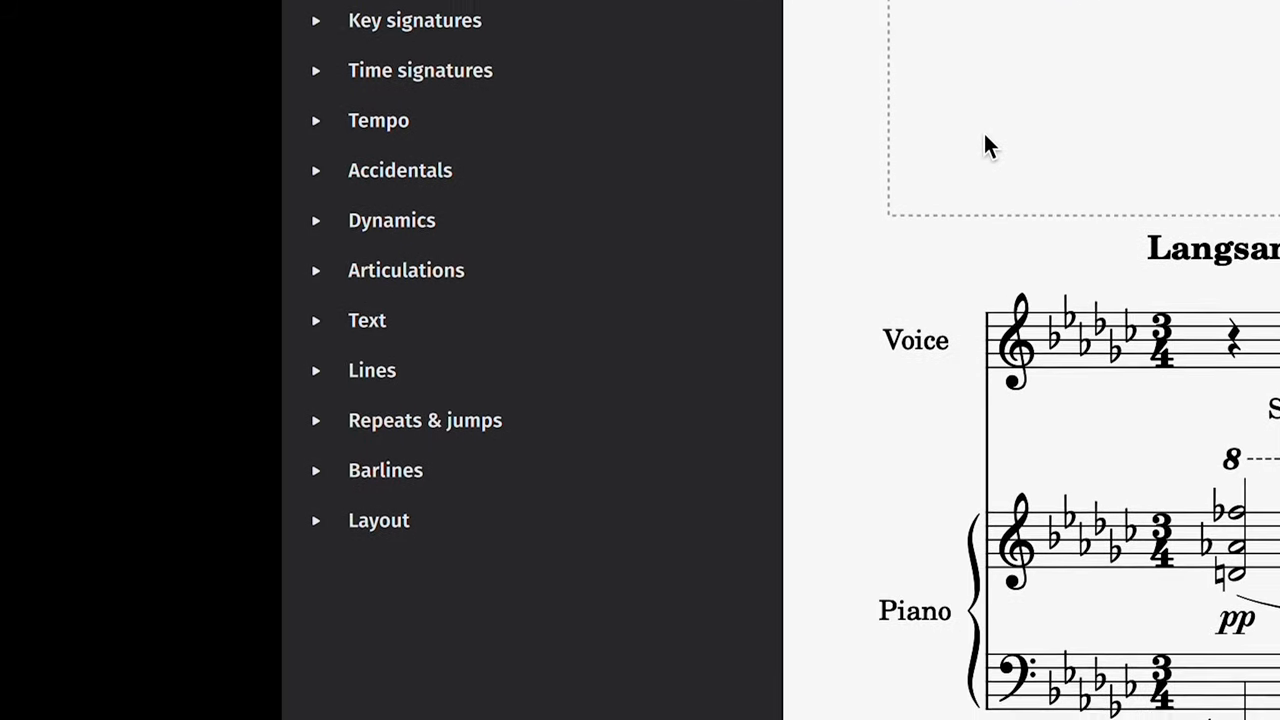
Step: Delete the Layout palette, then re-add it from Add Palettes
left_click(378, 520)
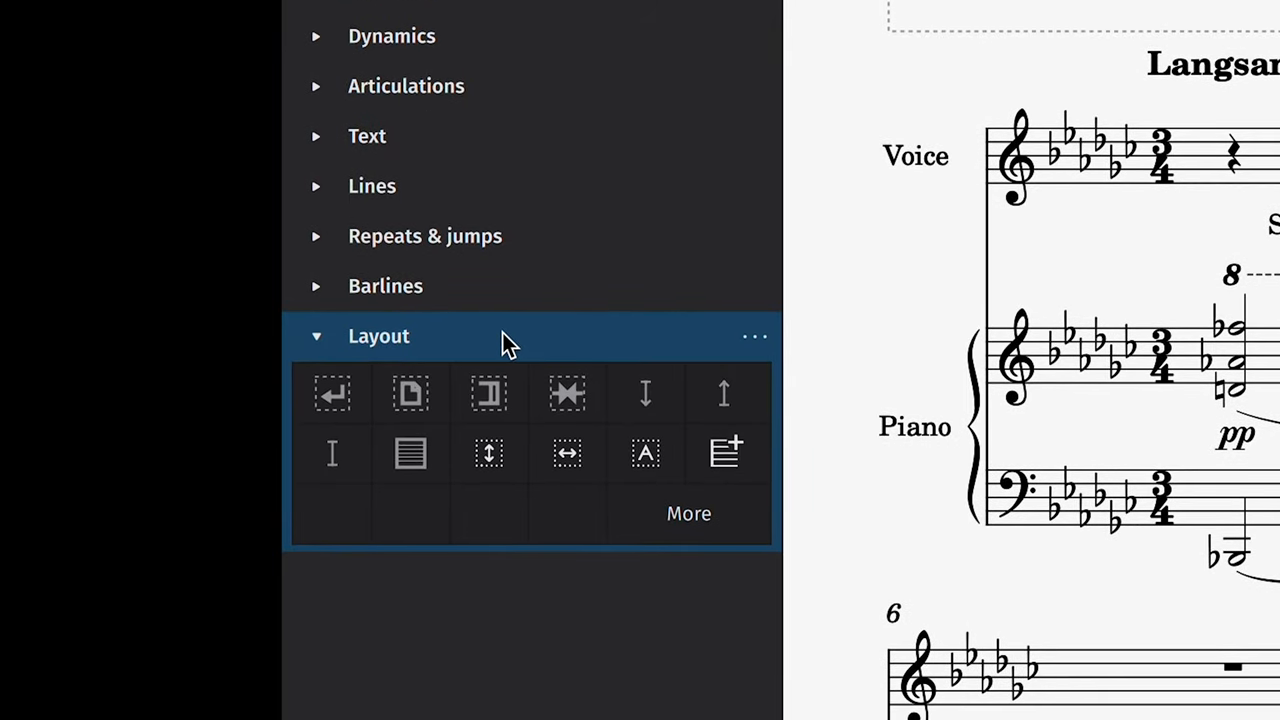
key("delete")
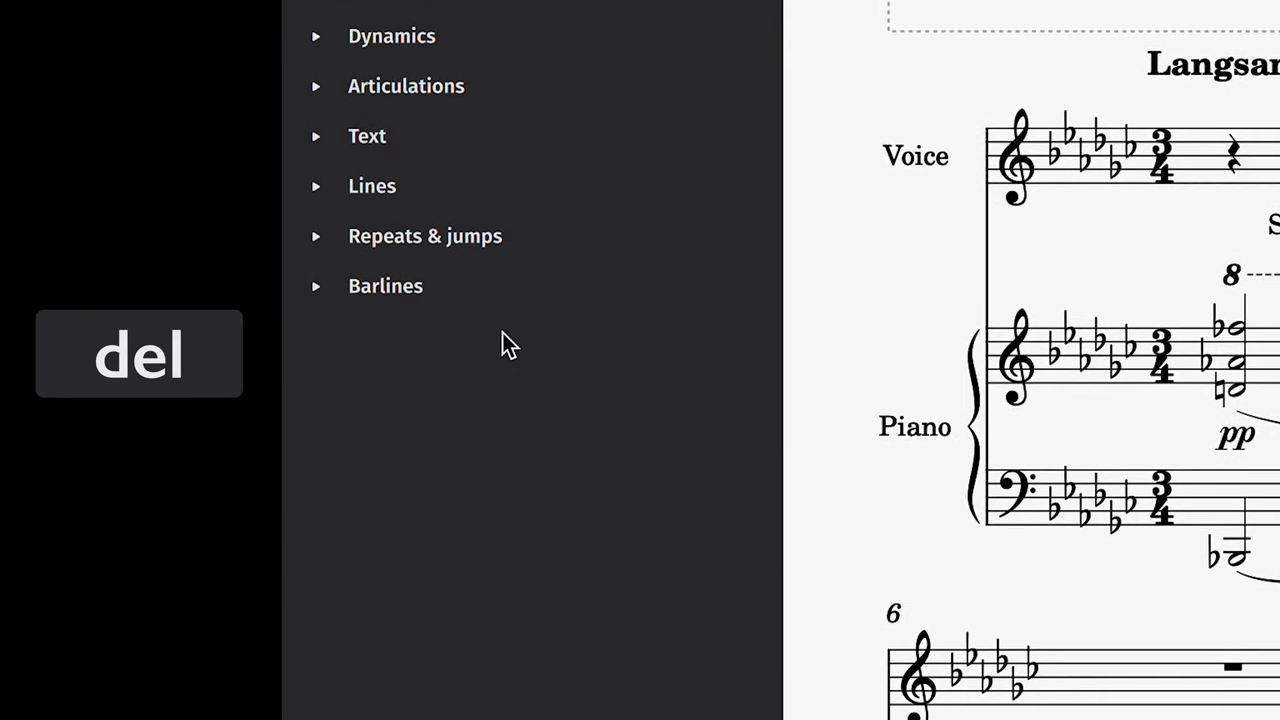
scroll("up", 3)
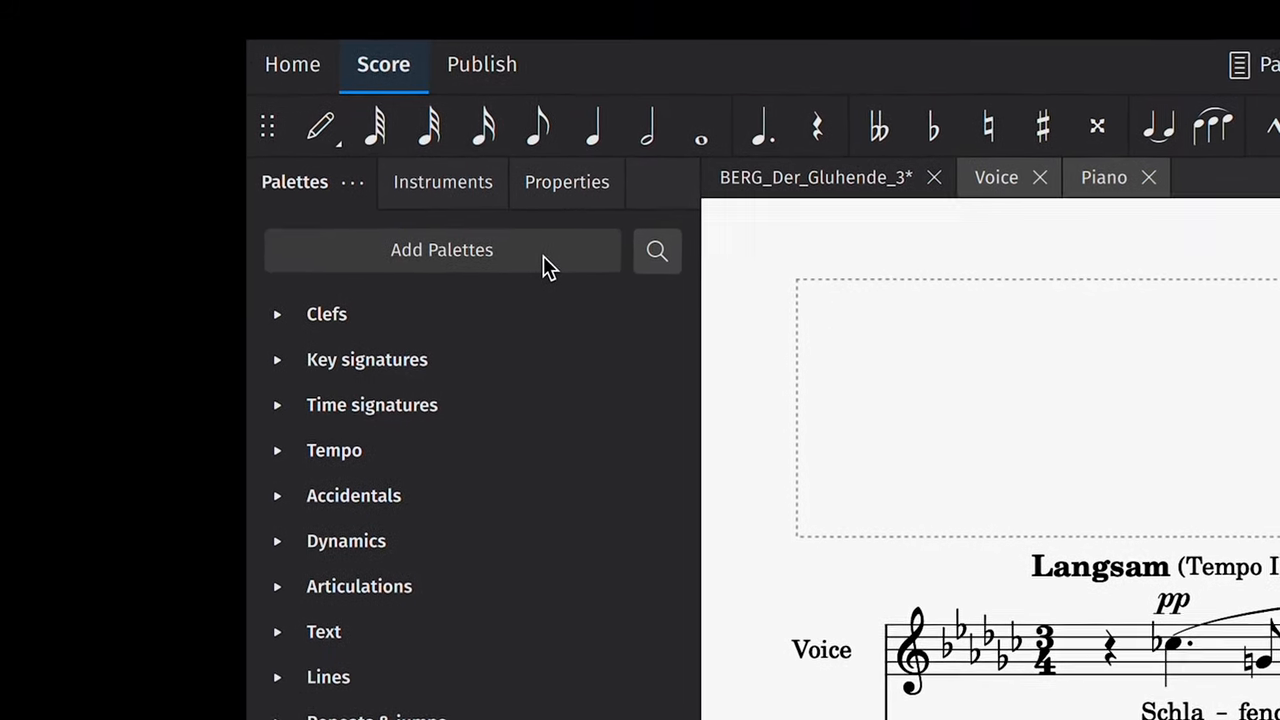
left_click(440, 250)
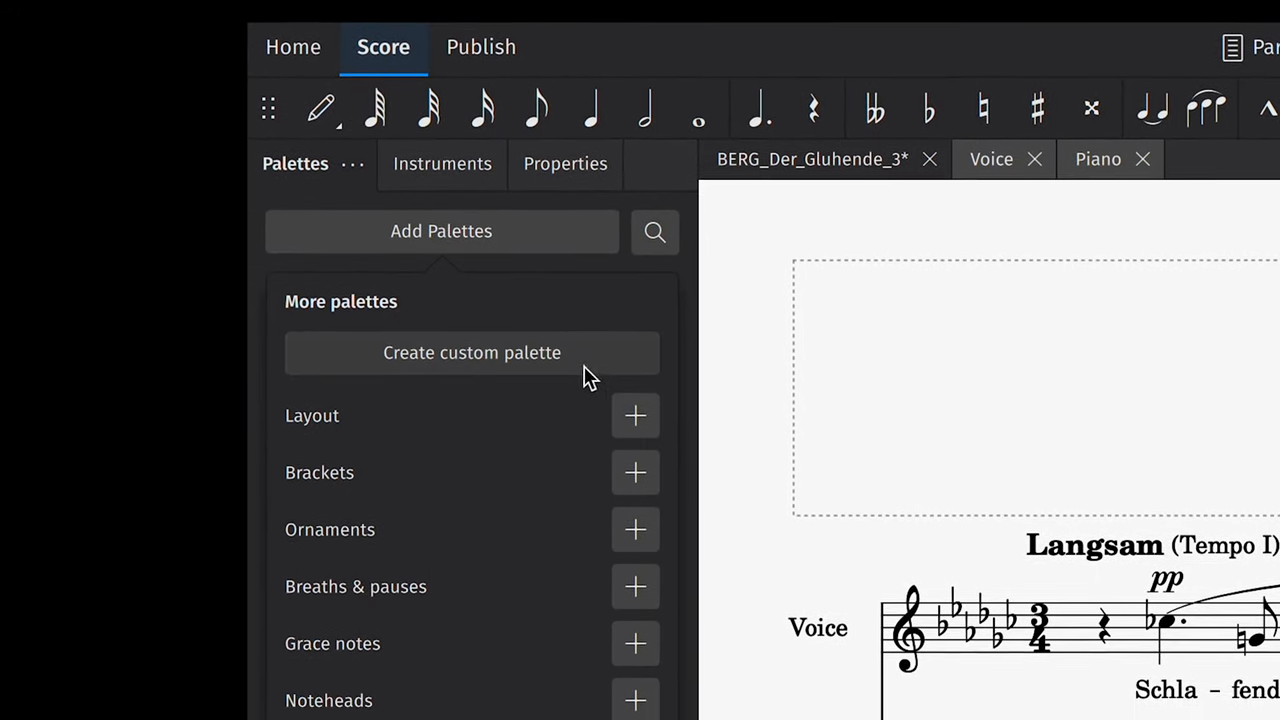
left_click(636, 414)
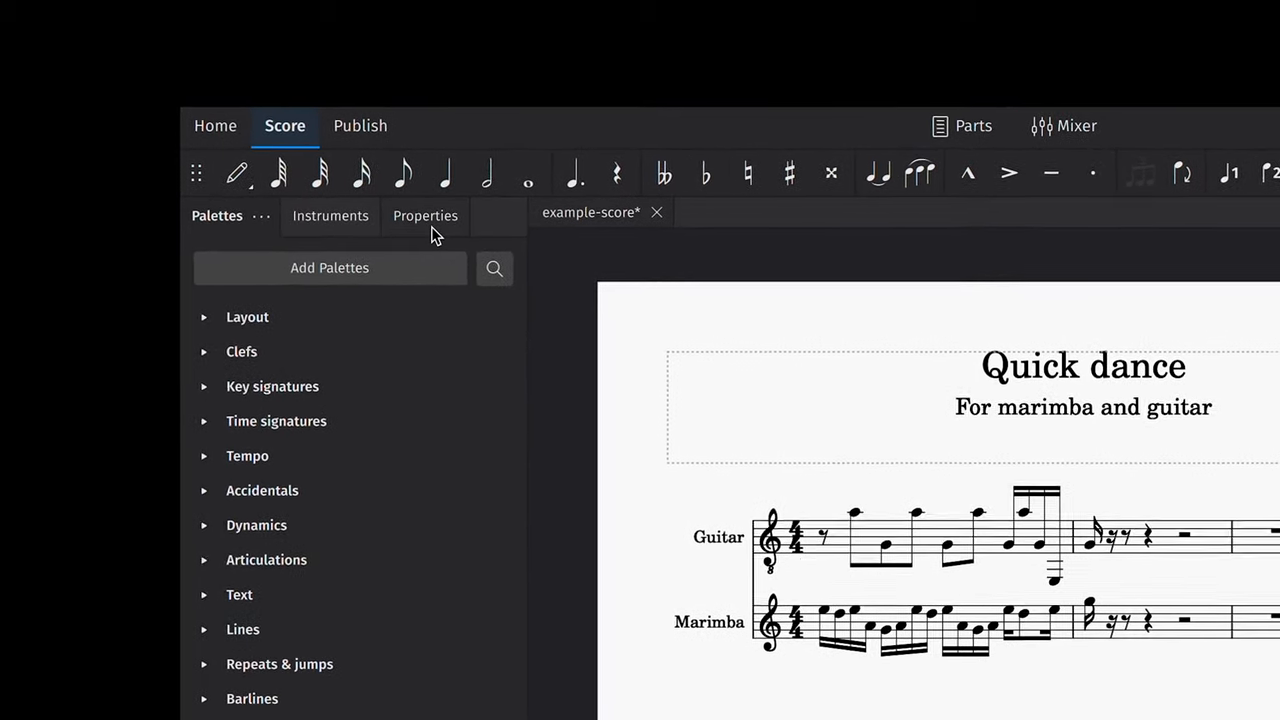
Step: Show the Properties panel and select a guitar note to inspect
left_click(424, 216)
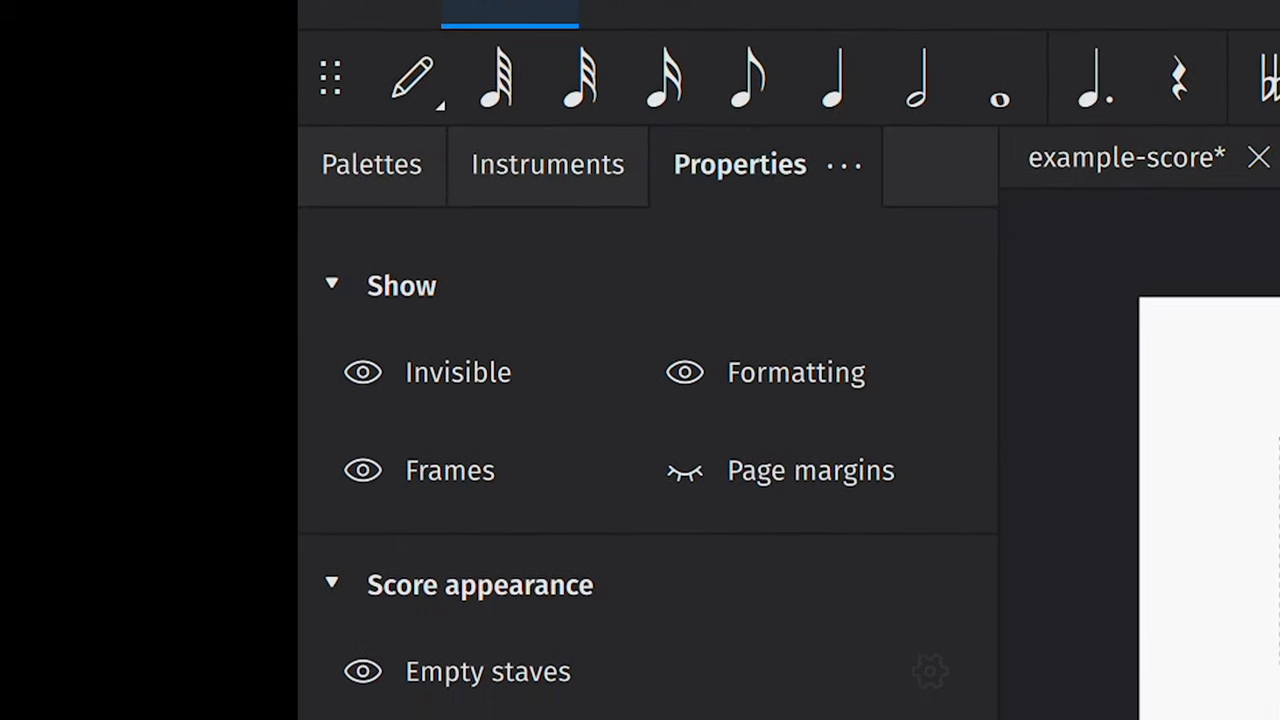
scroll("down", 3)
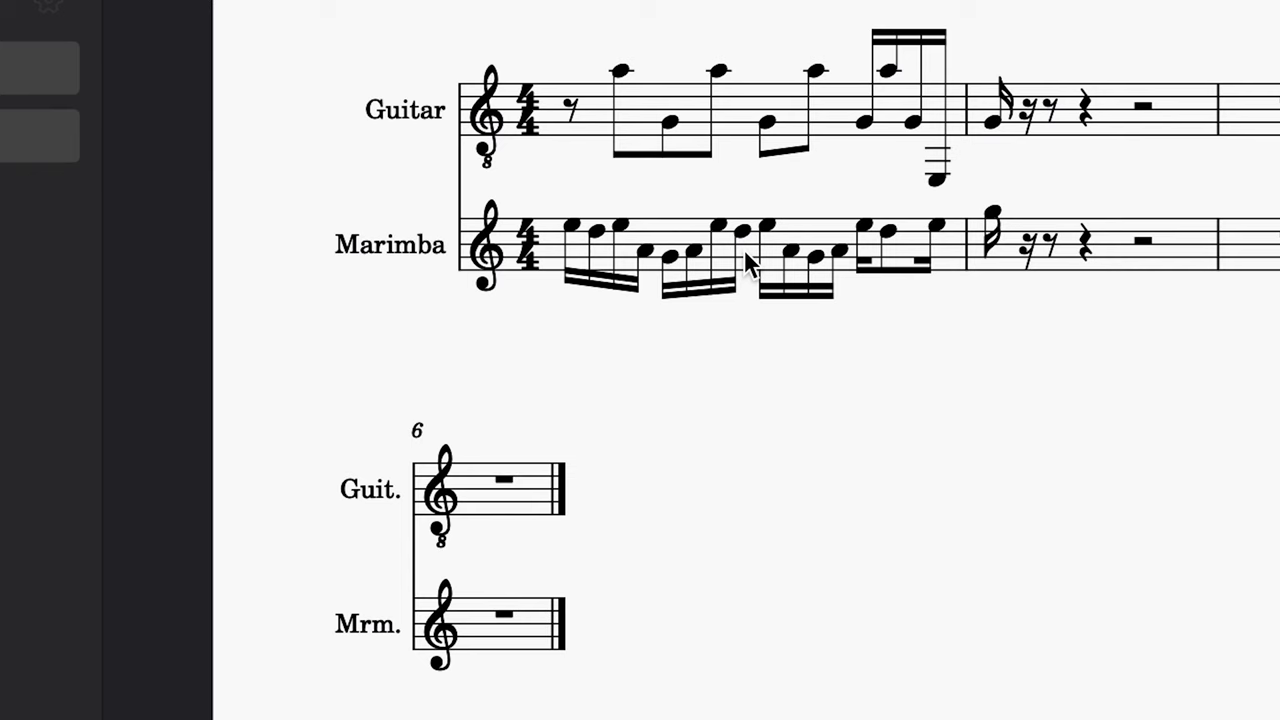
left_click(750, 124)
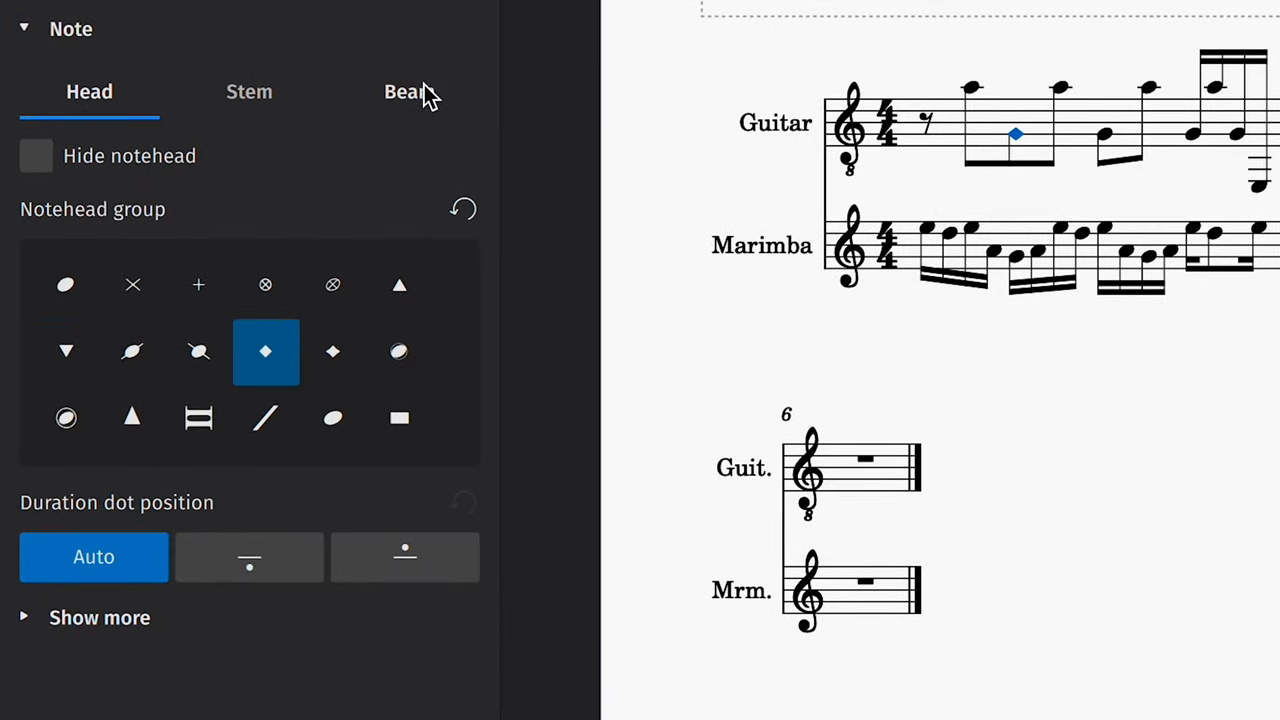
Step: View the note's beam settings and give it a diamond notehead
left_click(408, 92)
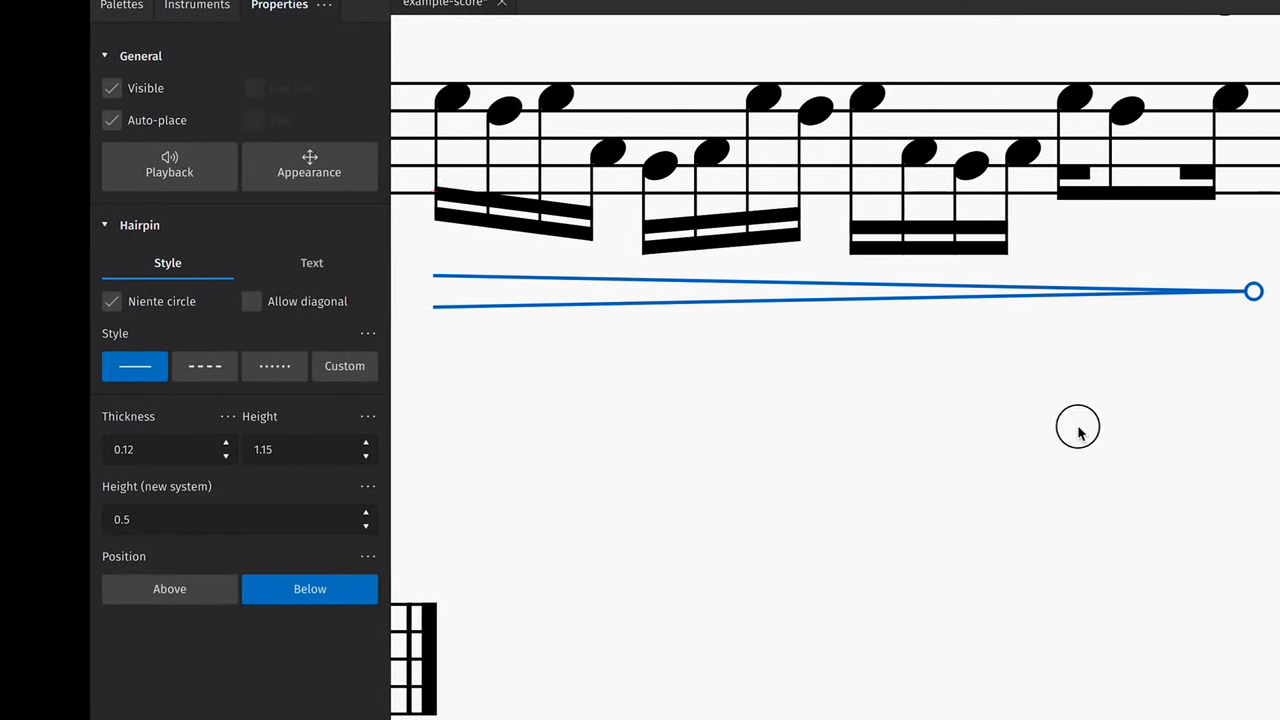
left_click(736, 438)
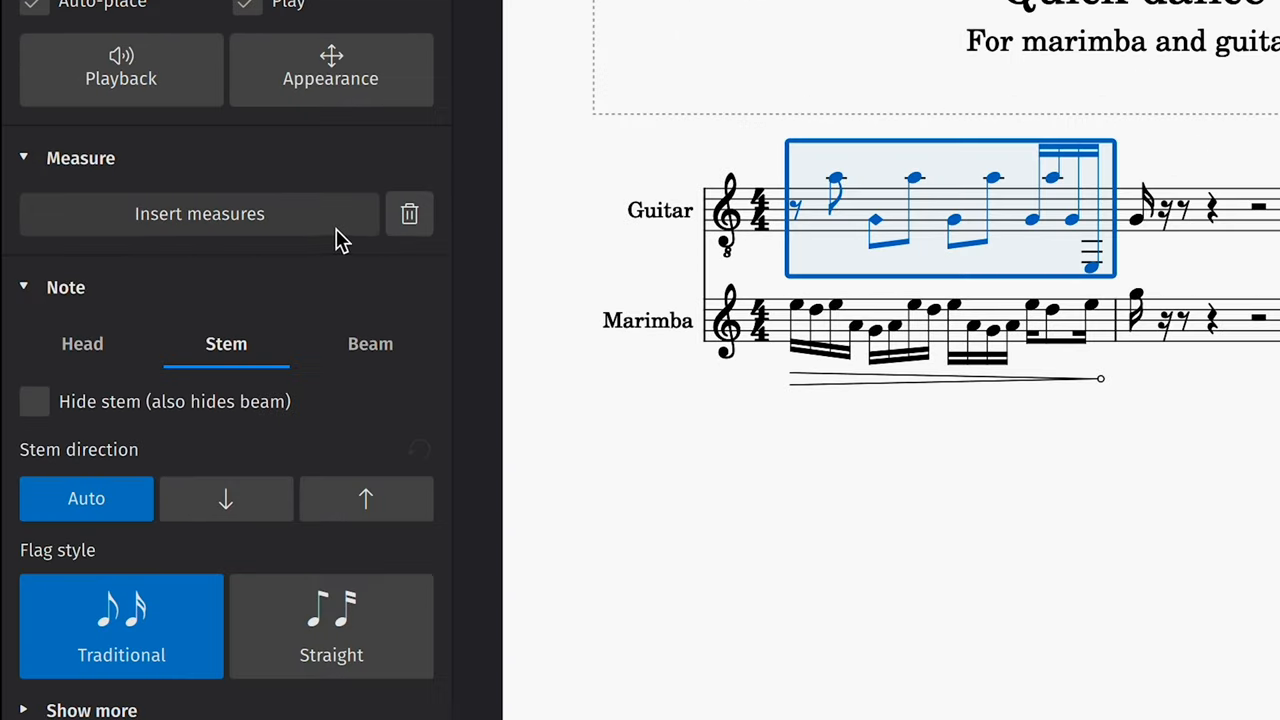
left_click(200, 212)
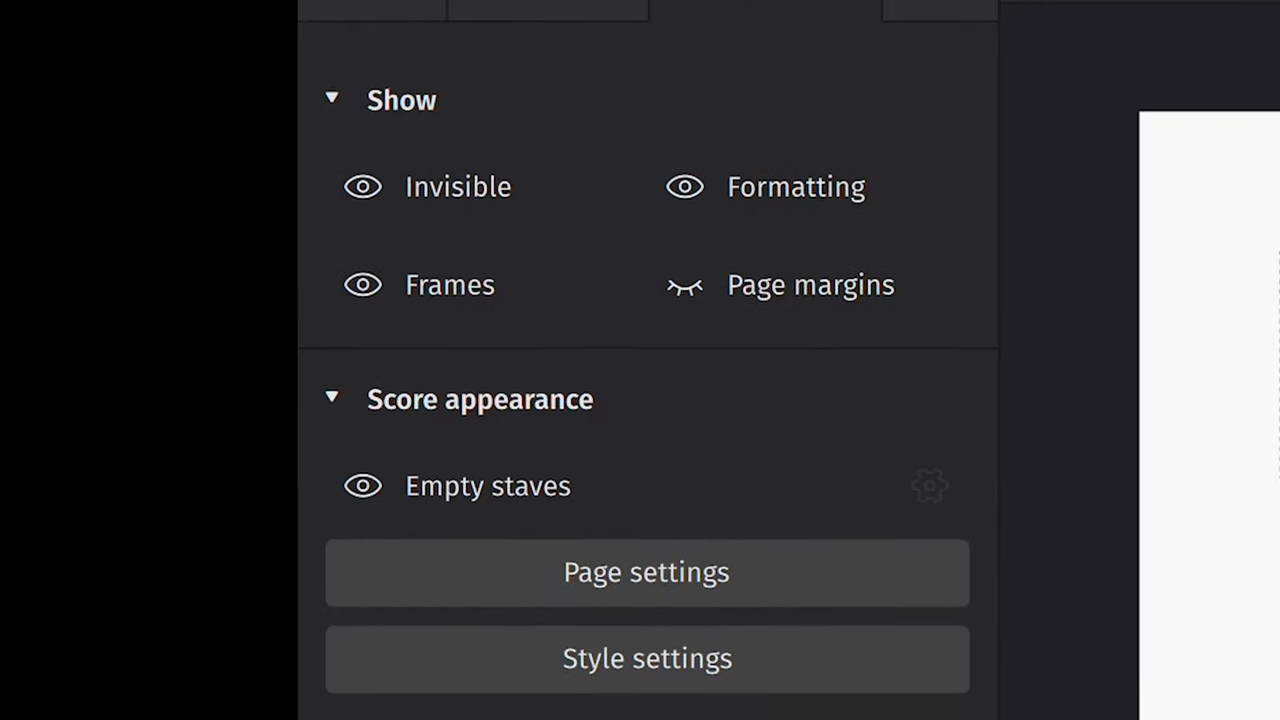
Step: Toggle frames, hide the empty viola and cello staves with their options, and bring up Style settings
scroll("down", 3)
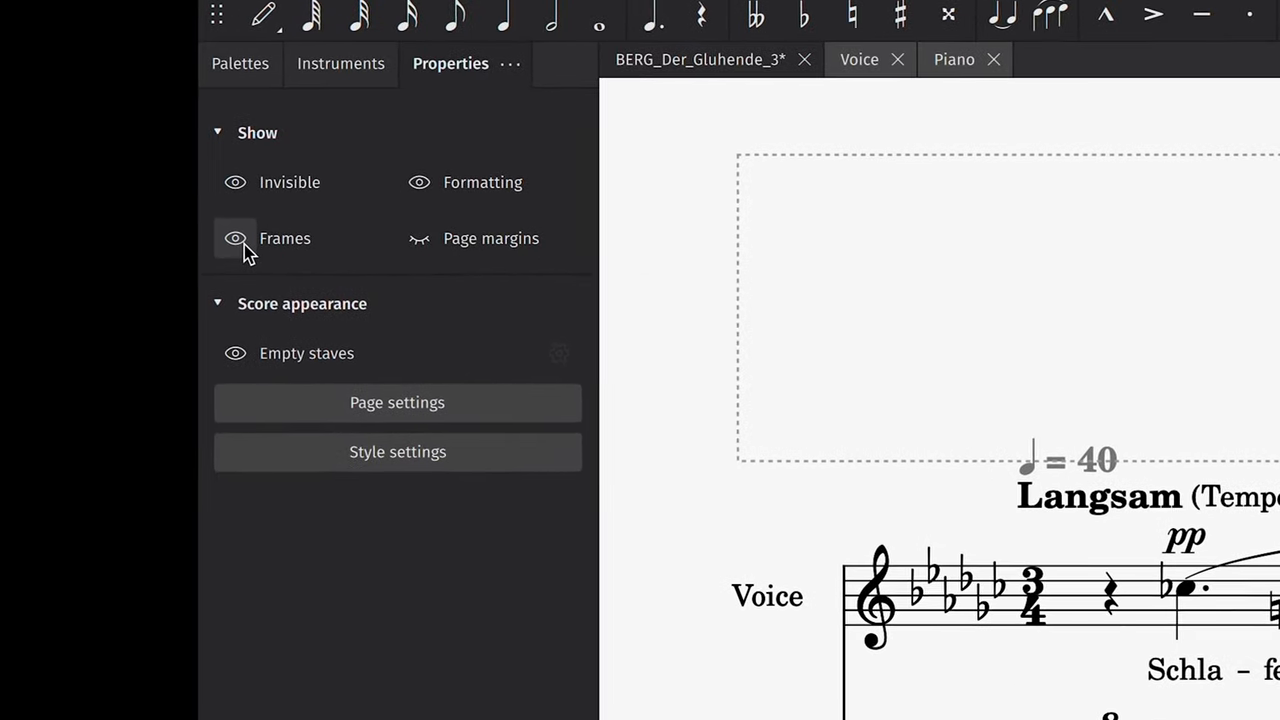
left_click(236, 238)
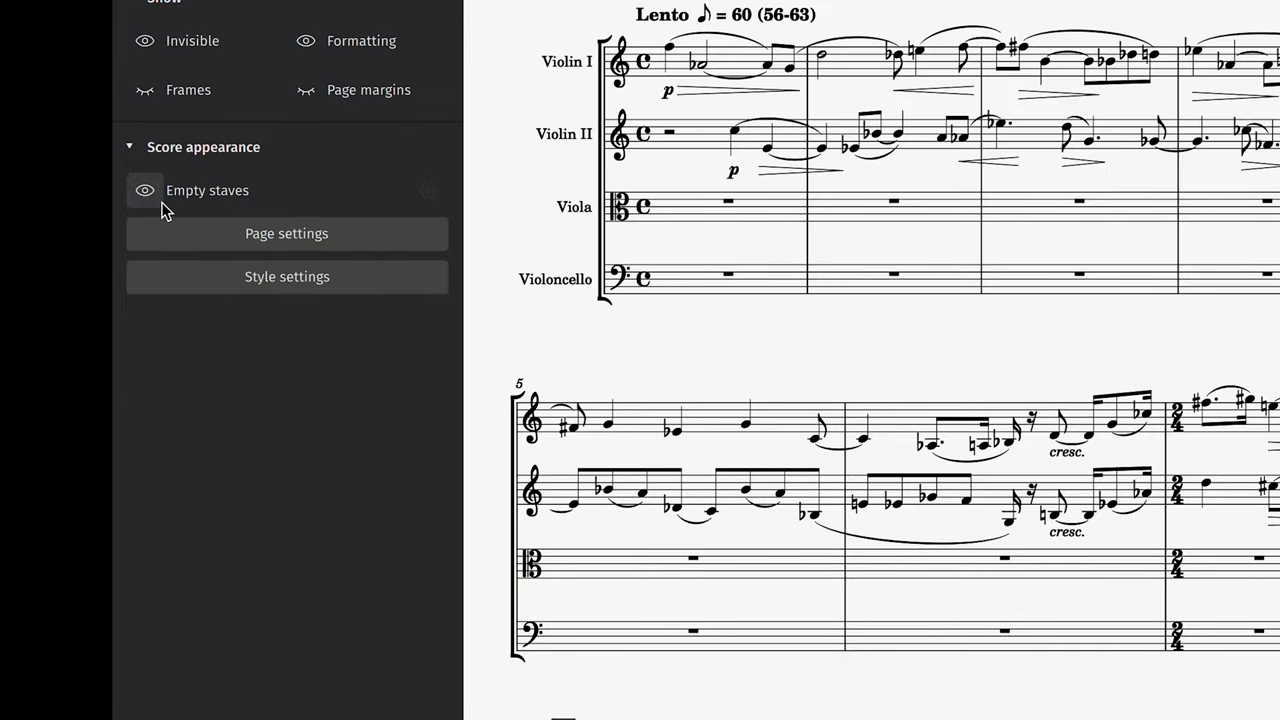
left_click(428, 190)
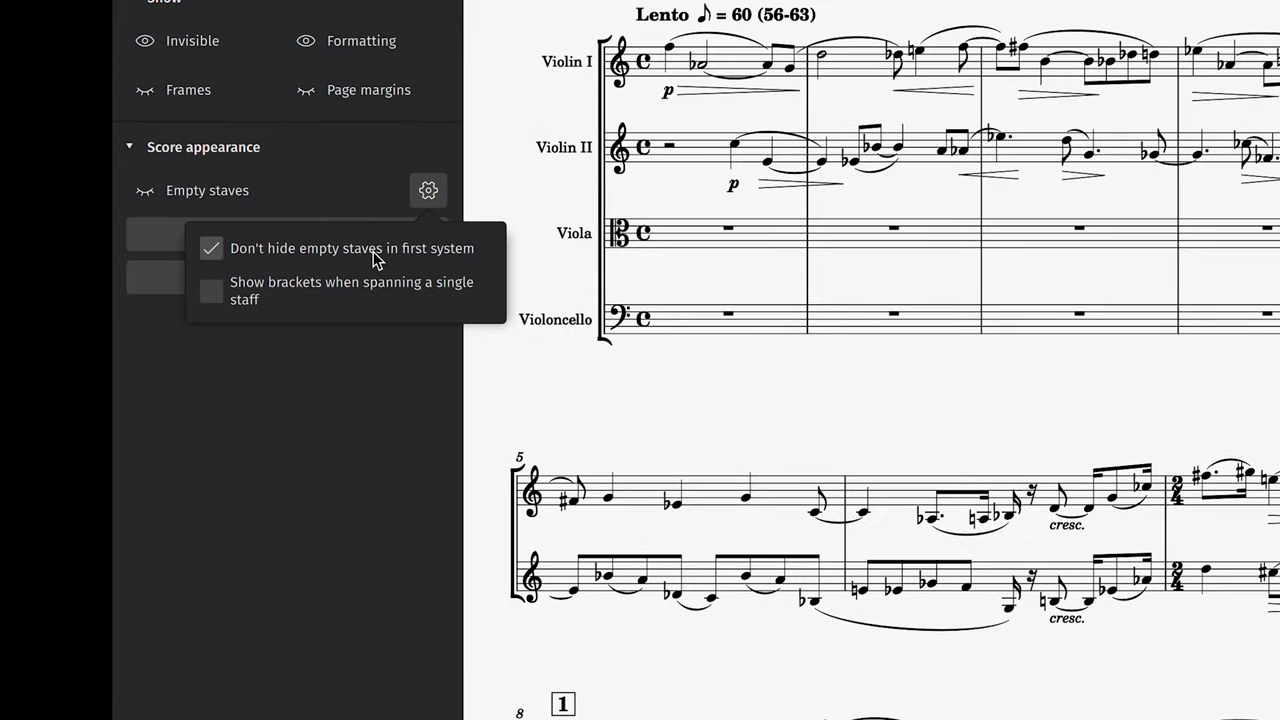
left_click(184, 274)
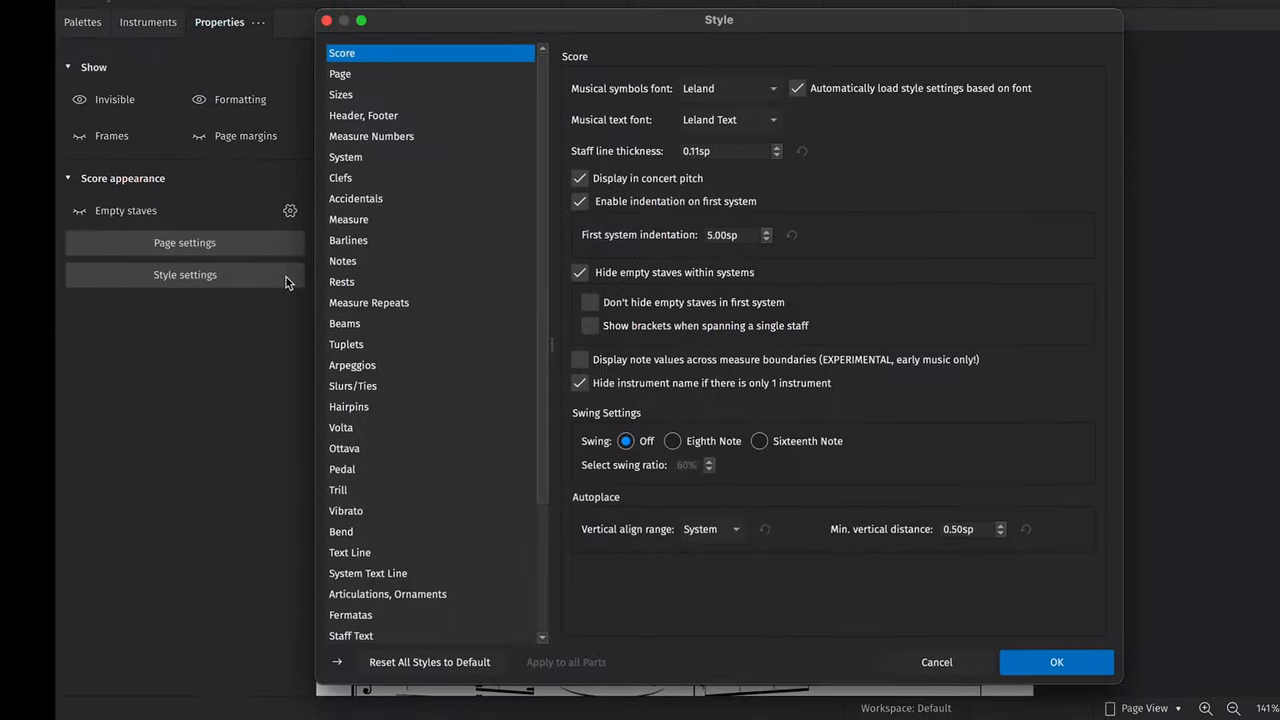
left_click(1056, 662)
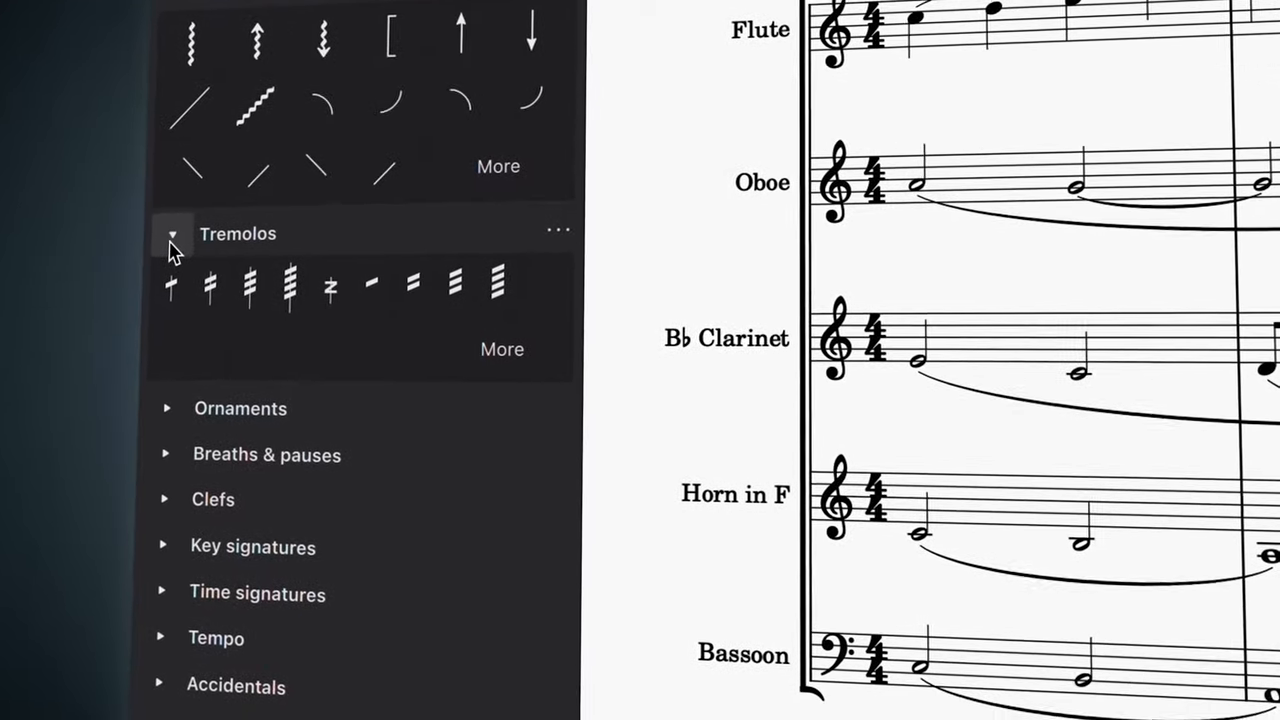
Step: Expand the Ornaments palette after the Tremolos palette
left_click(168, 408)
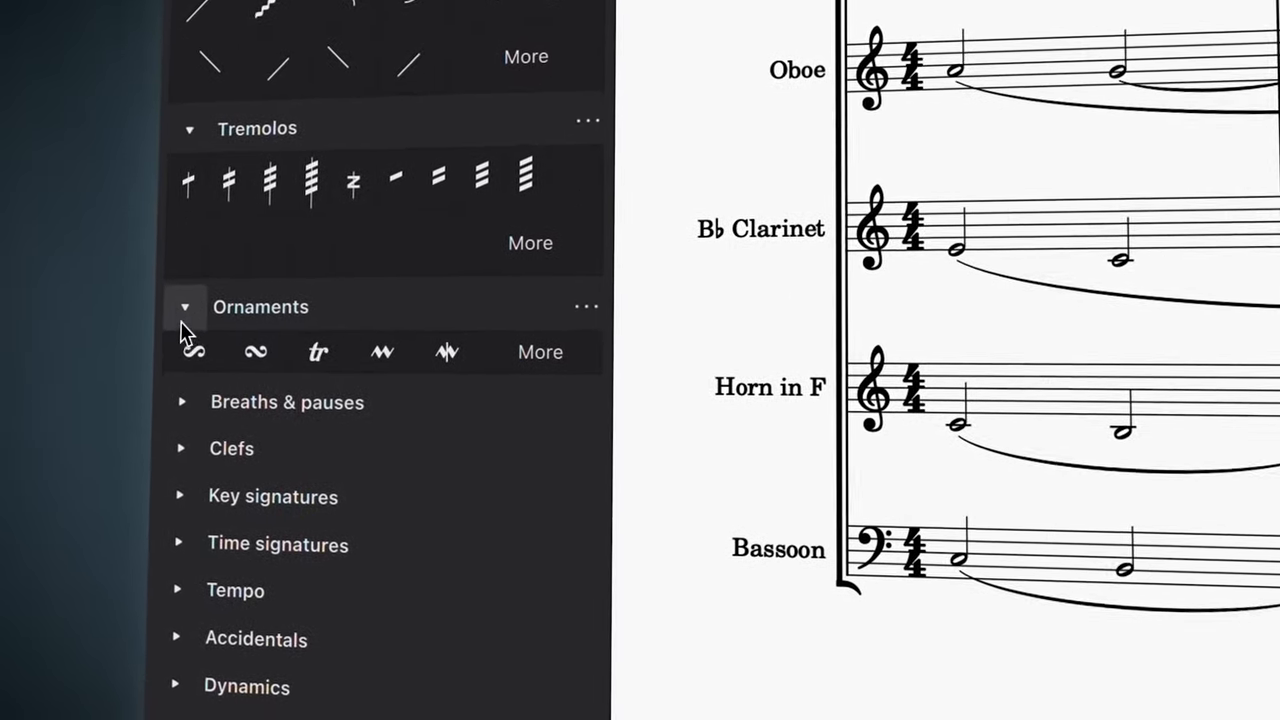
left_click(646, 100)
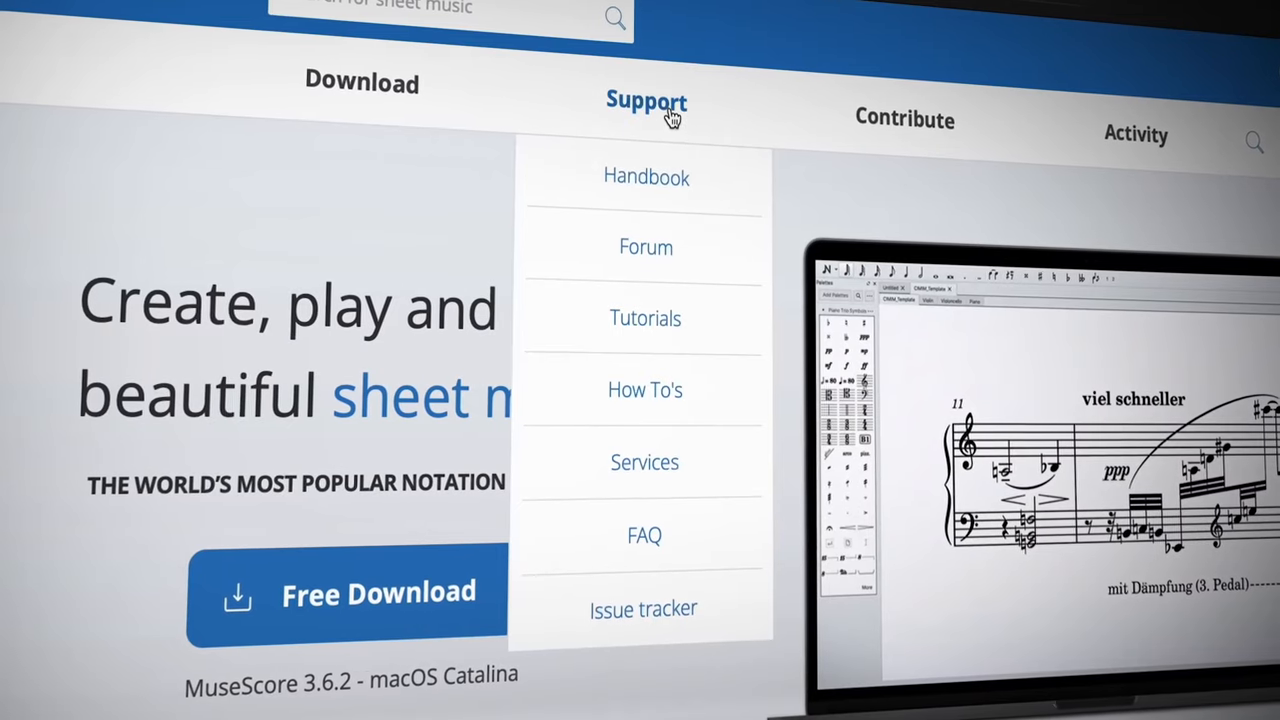